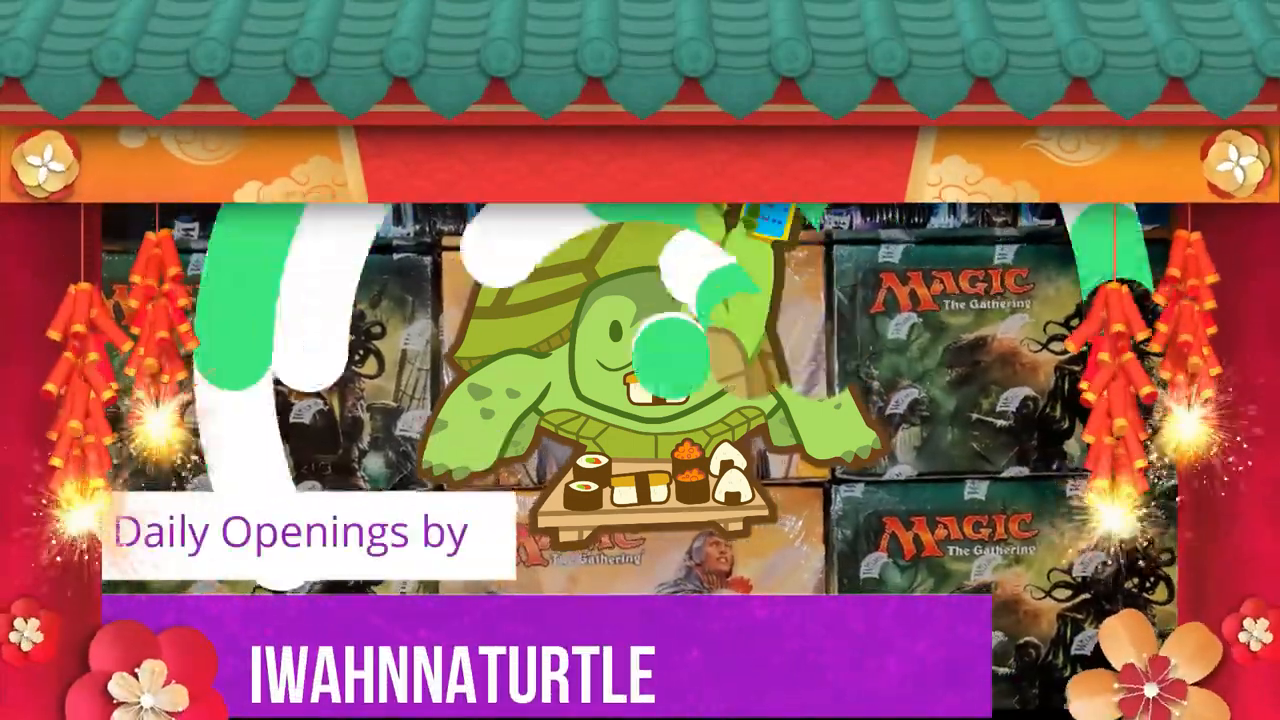
# Step: Bring up the r/PokemonMasters subreddit feed next to the game's Events screen
pyautogui.click(880, 665)
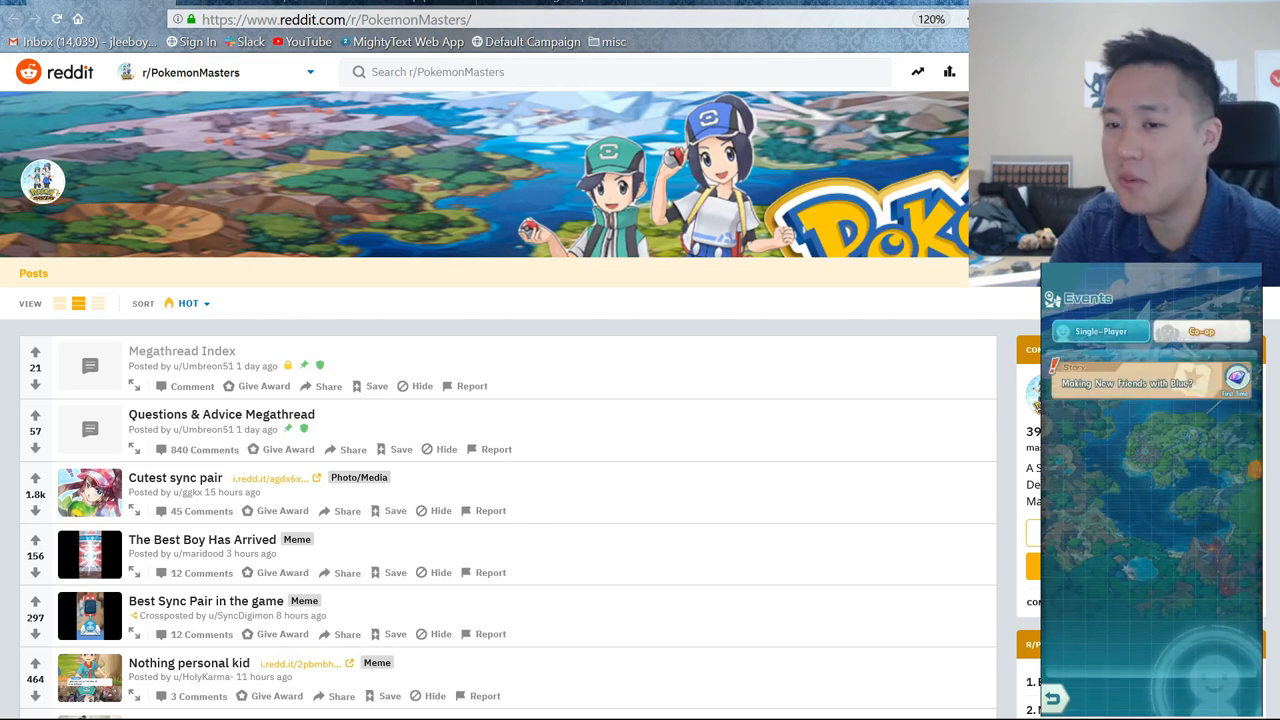
pyautogui.click(182, 350)
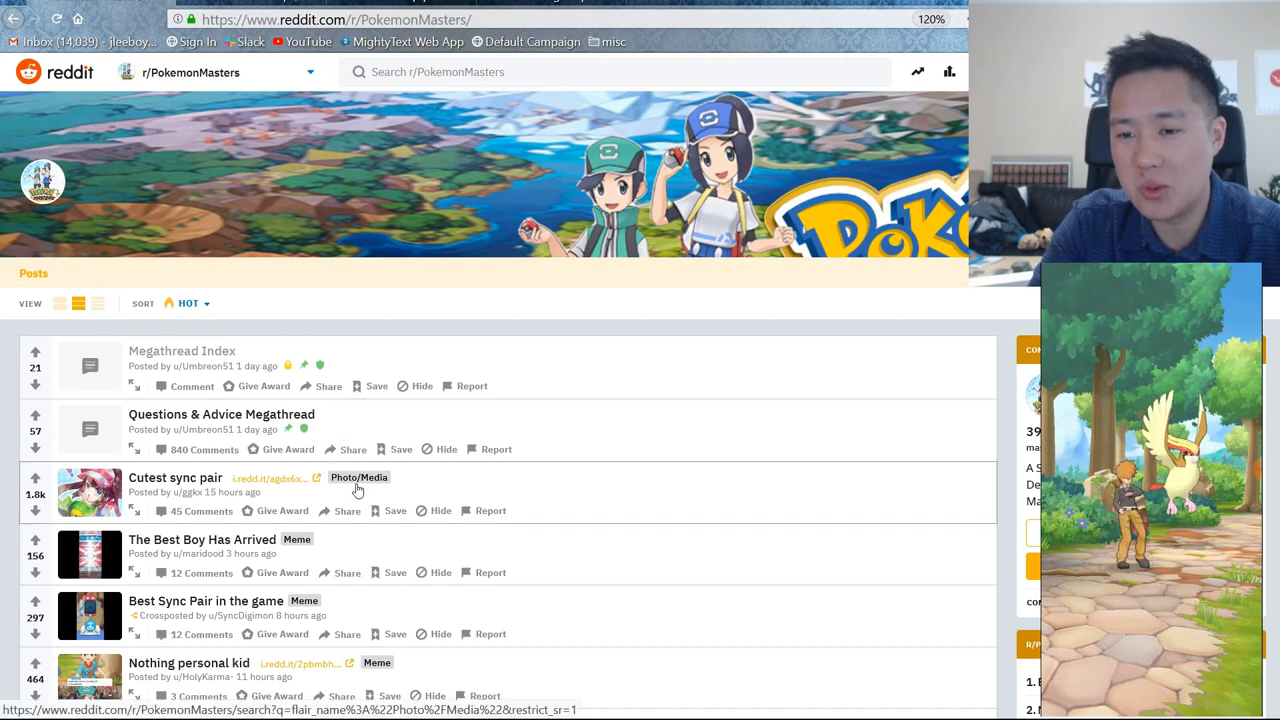
pyautogui.scroll(-3)
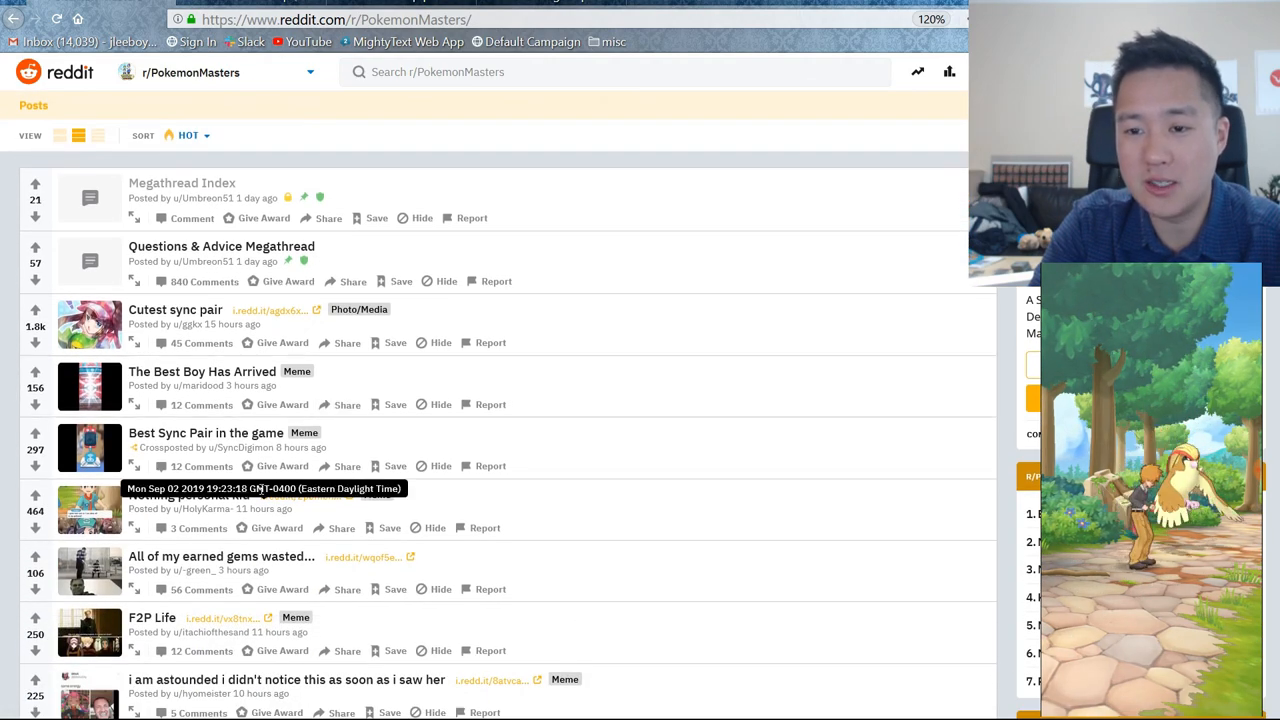
pyautogui.scroll(-3)
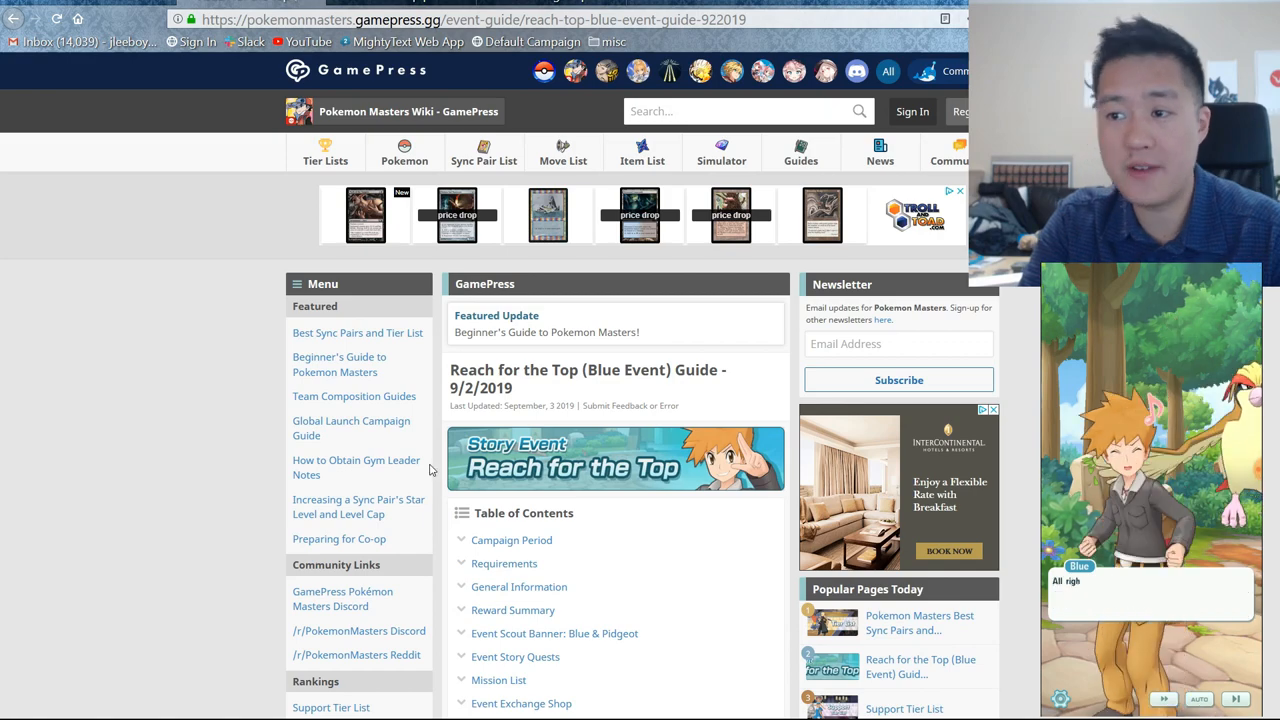
# Step: Scroll the Reach for the Top guide to its Campaign Period, 9/2 to 9/29/2019
pyautogui.scroll(-3)
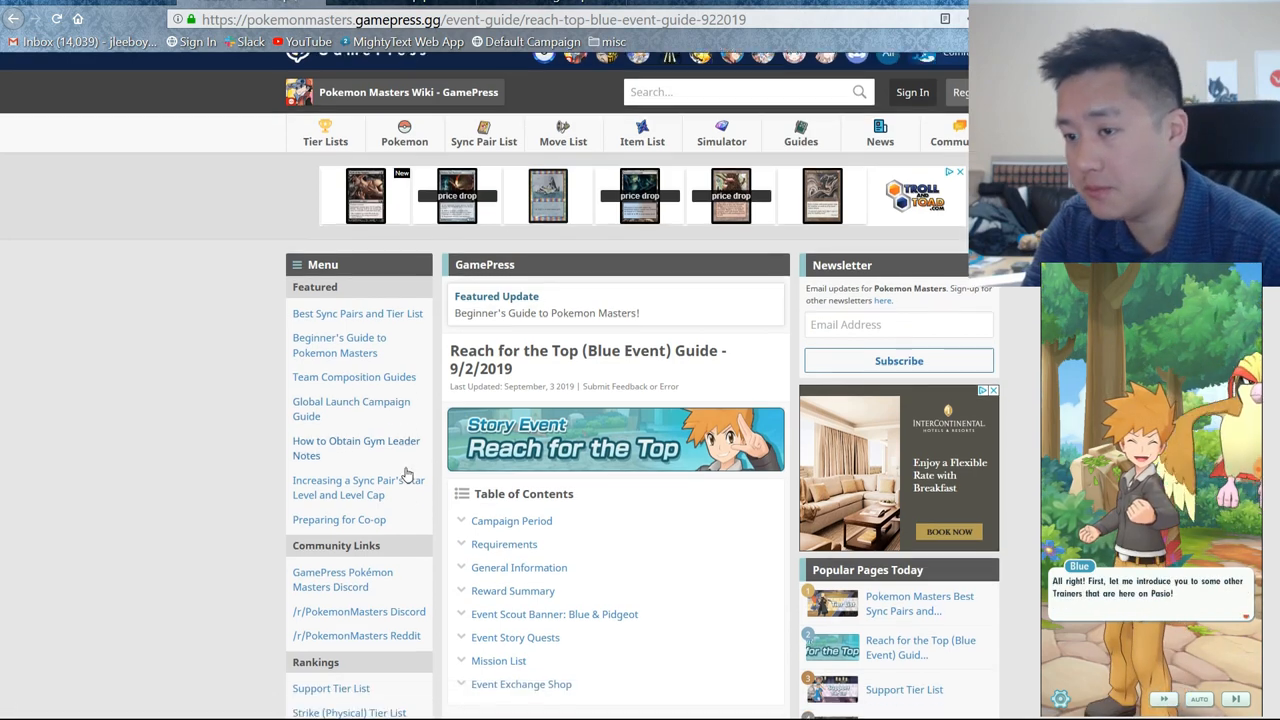
pyautogui.scroll(-3)
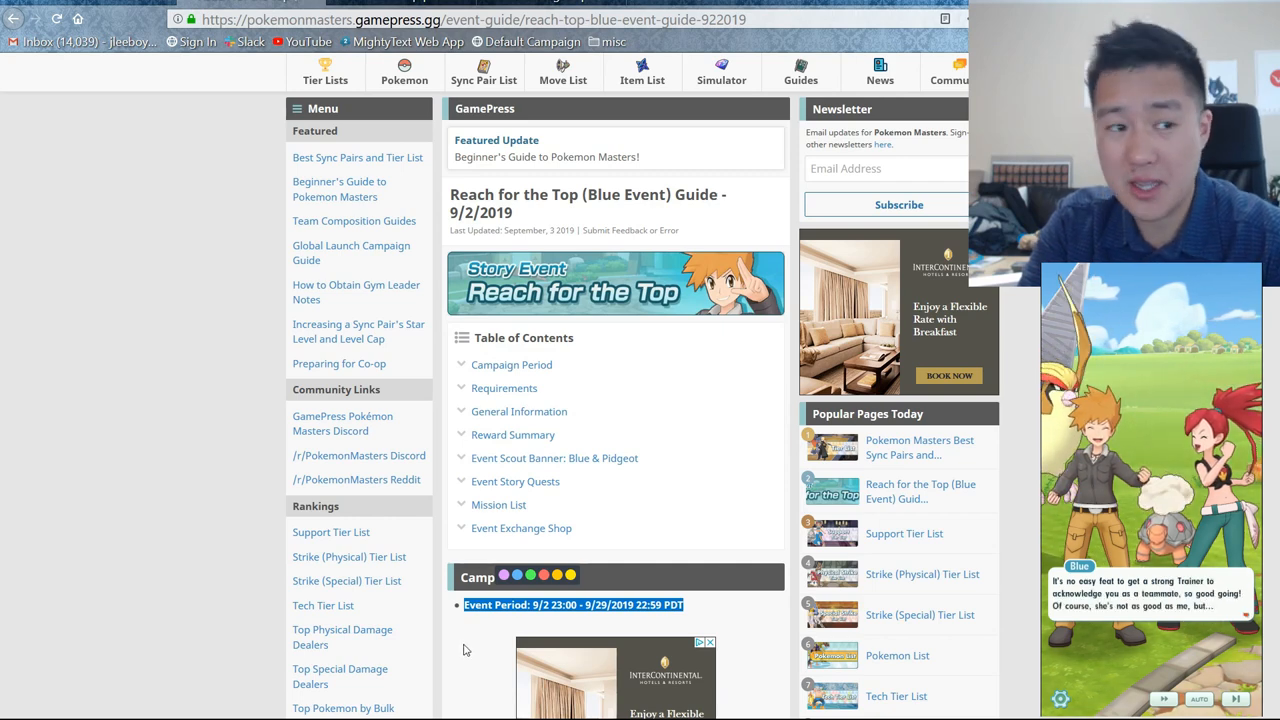
pyautogui.scroll(-3)
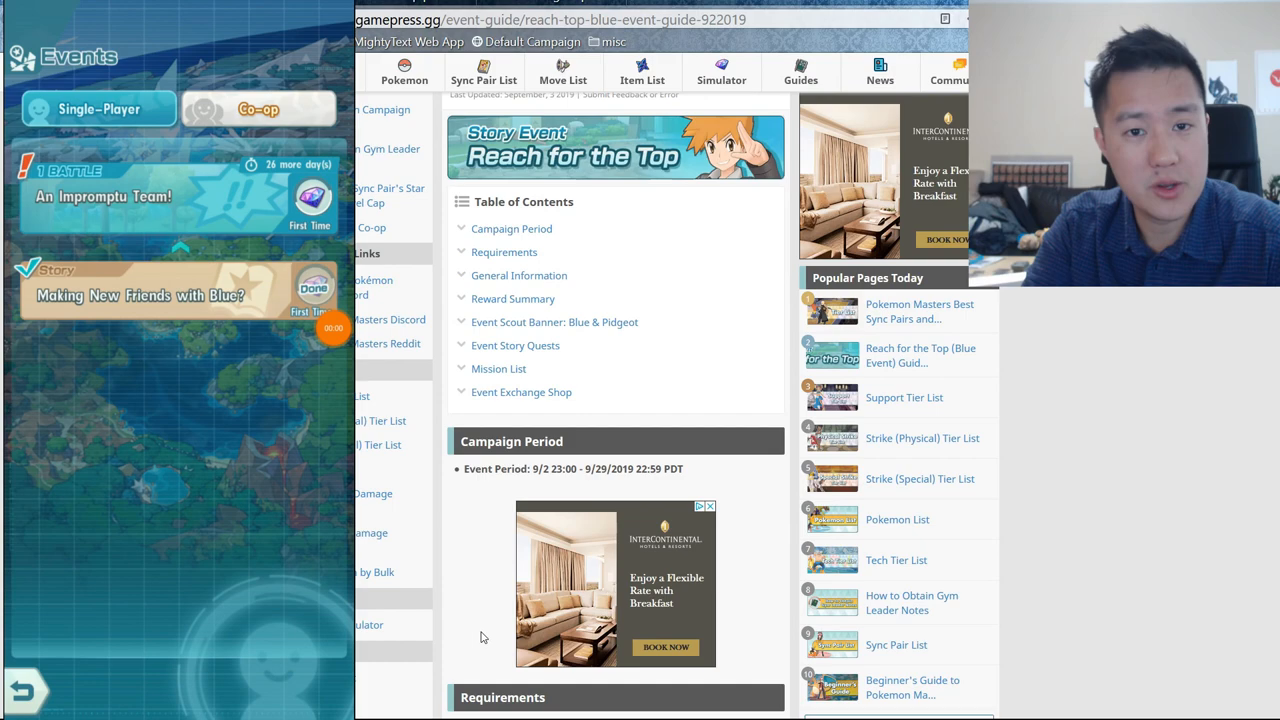
pyautogui.click(105, 196)
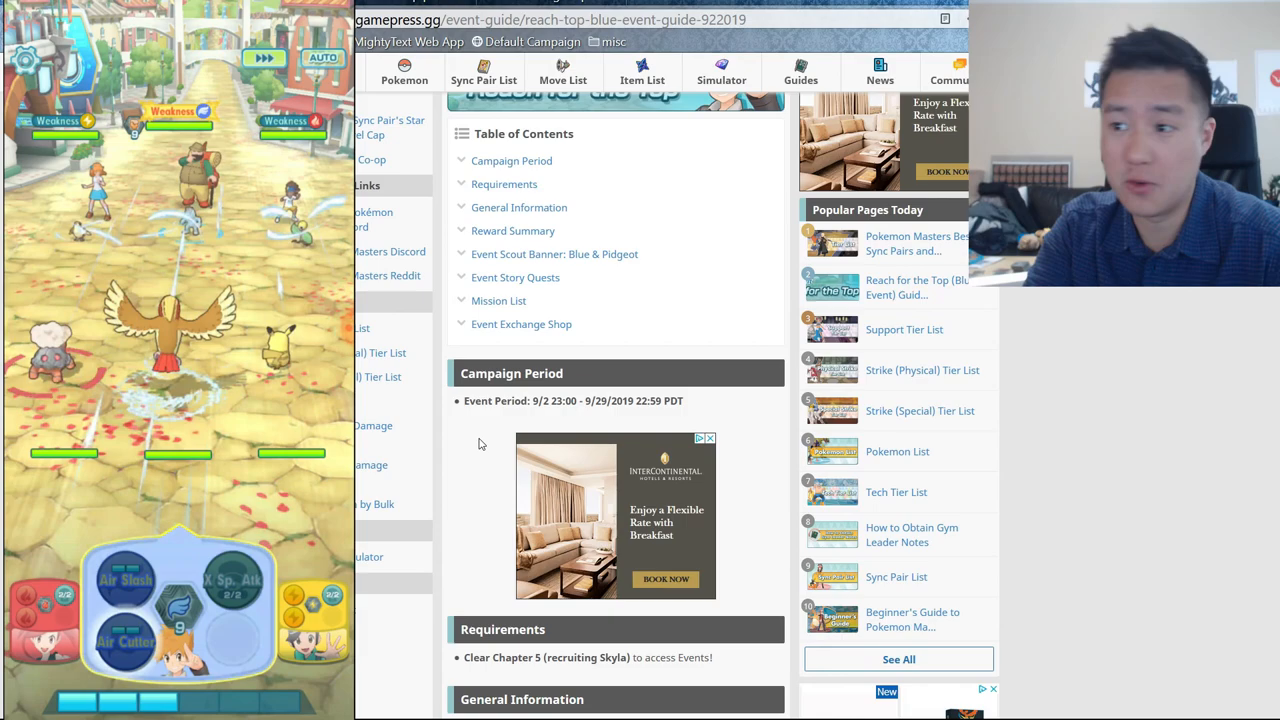
pyautogui.scroll(-3)
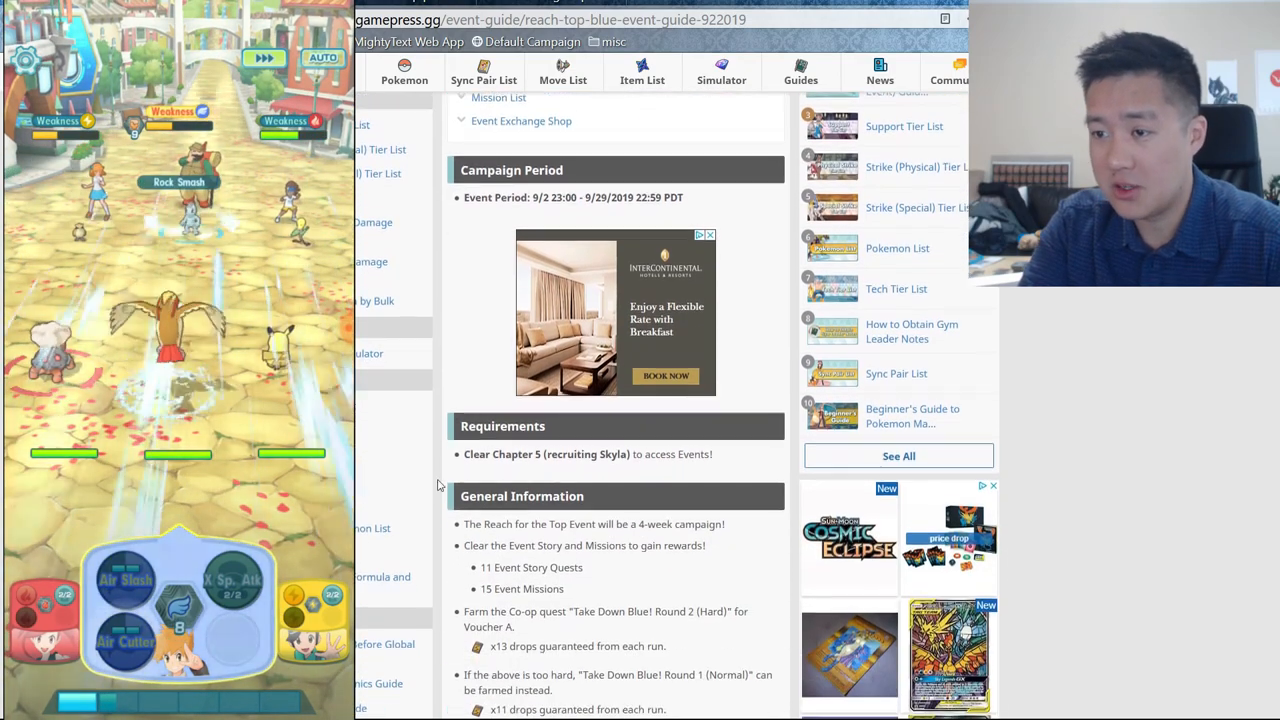
pyautogui.doubleClick(513, 453)
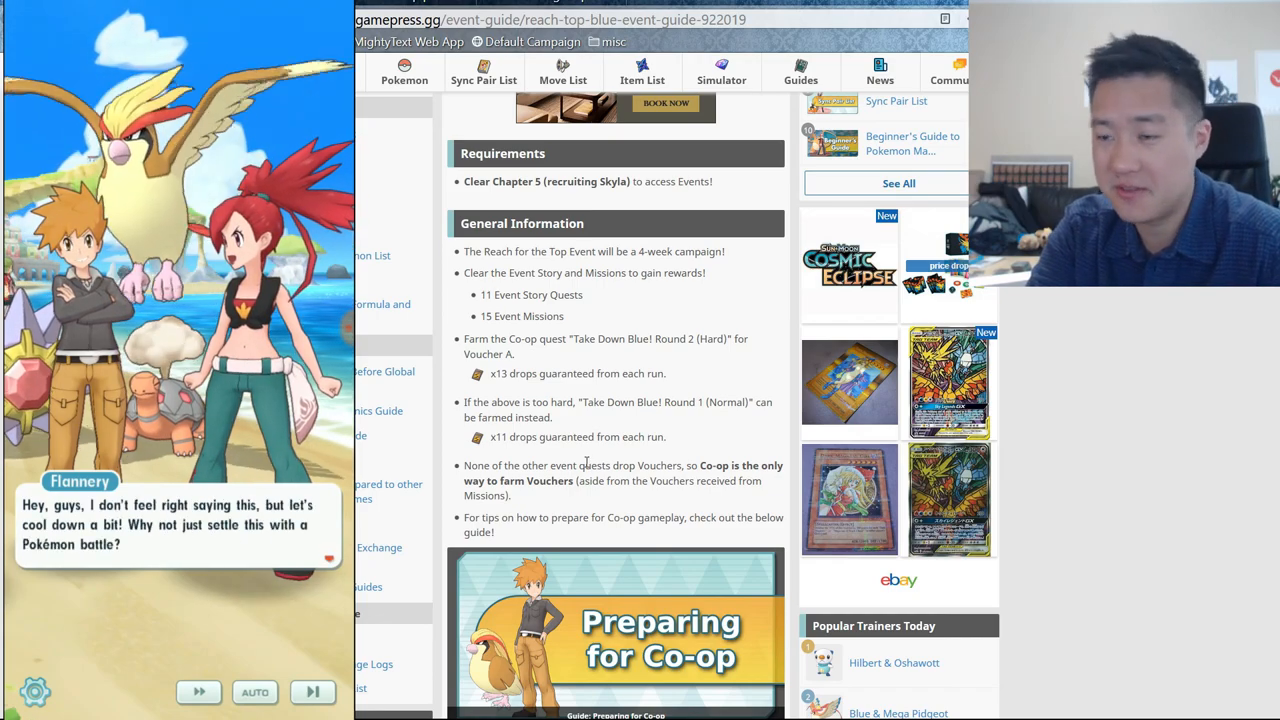
pyautogui.scroll(-3)
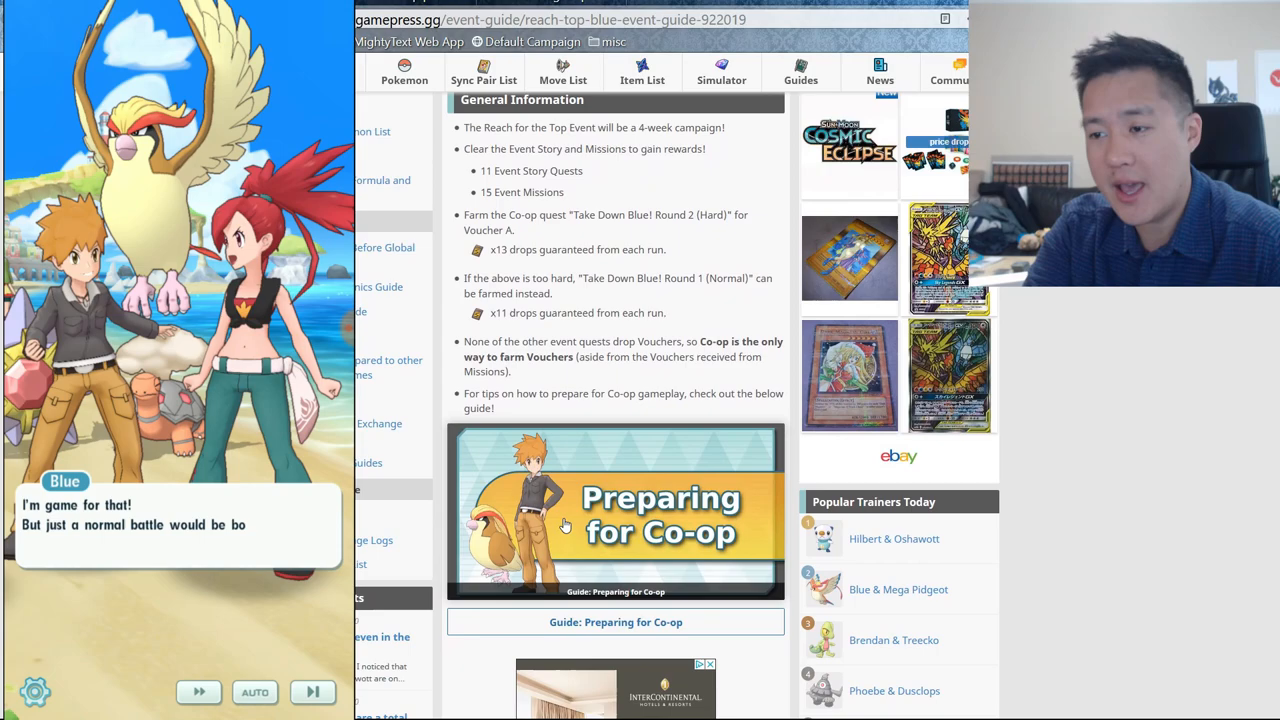
pyautogui.scroll(-3)
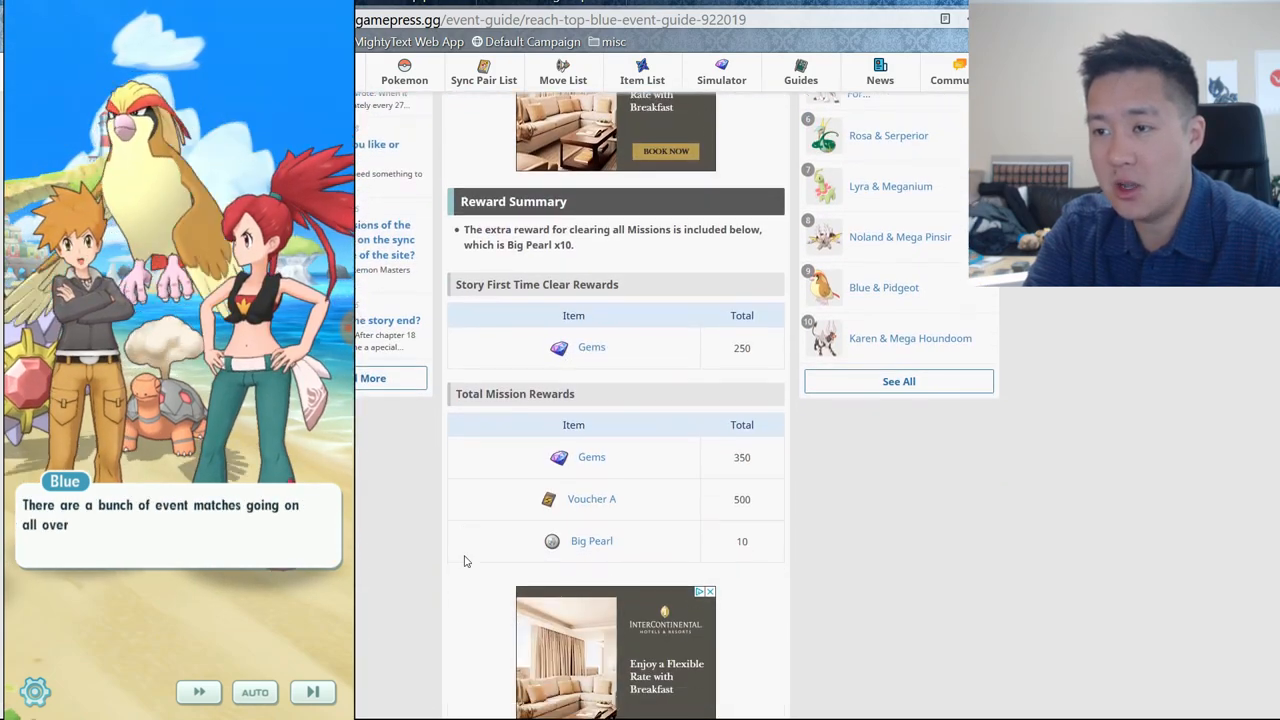
pyautogui.scroll(-3)
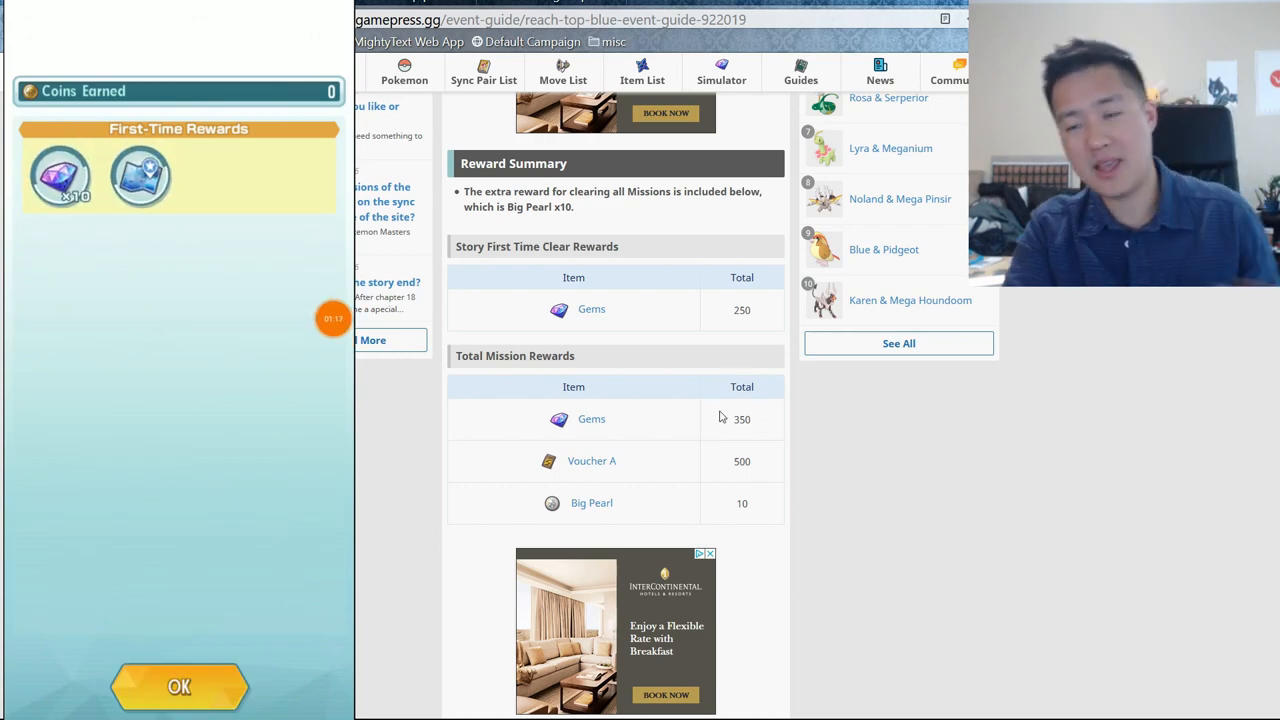
pyautogui.click(179, 686)
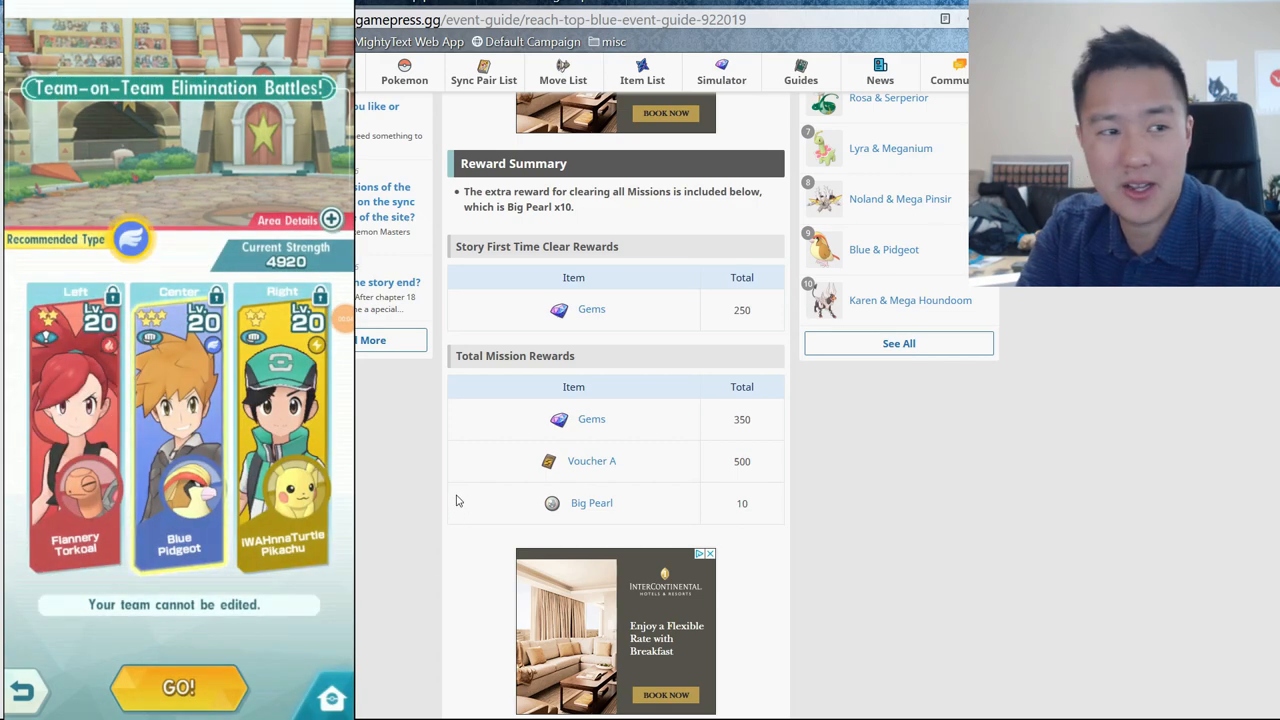
pyautogui.click(178, 687)
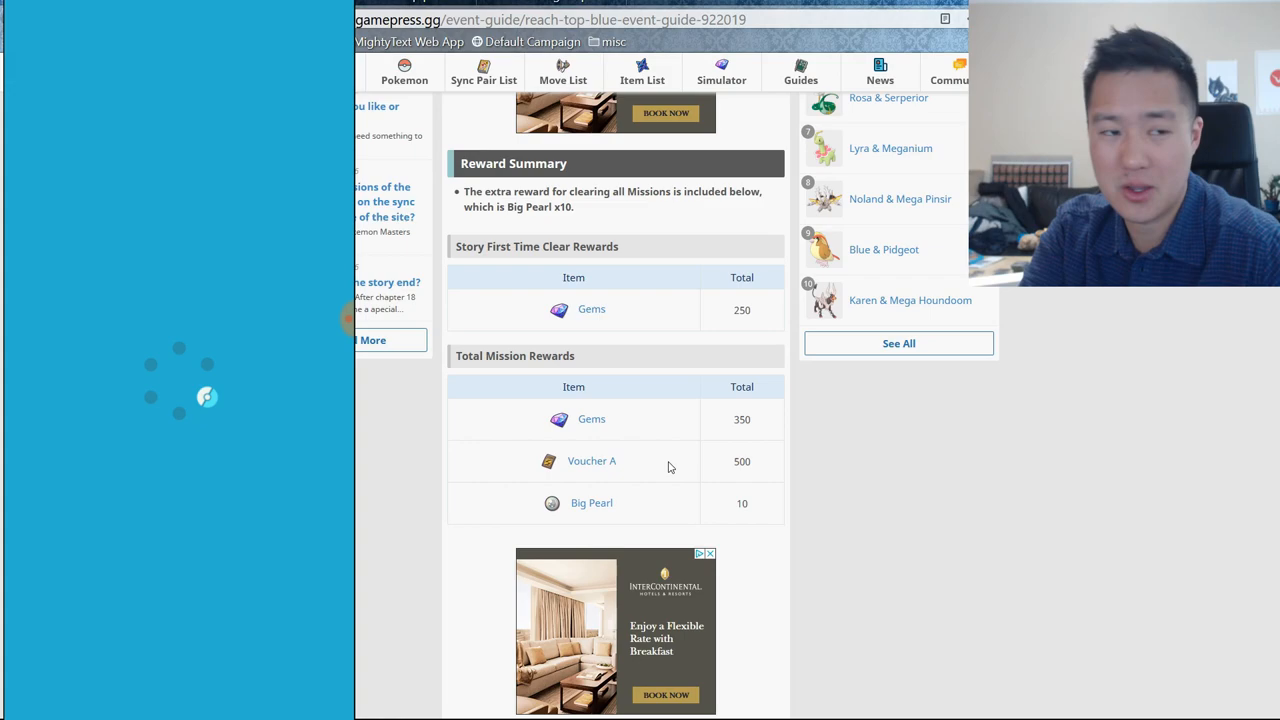
pyautogui.scroll(-3)
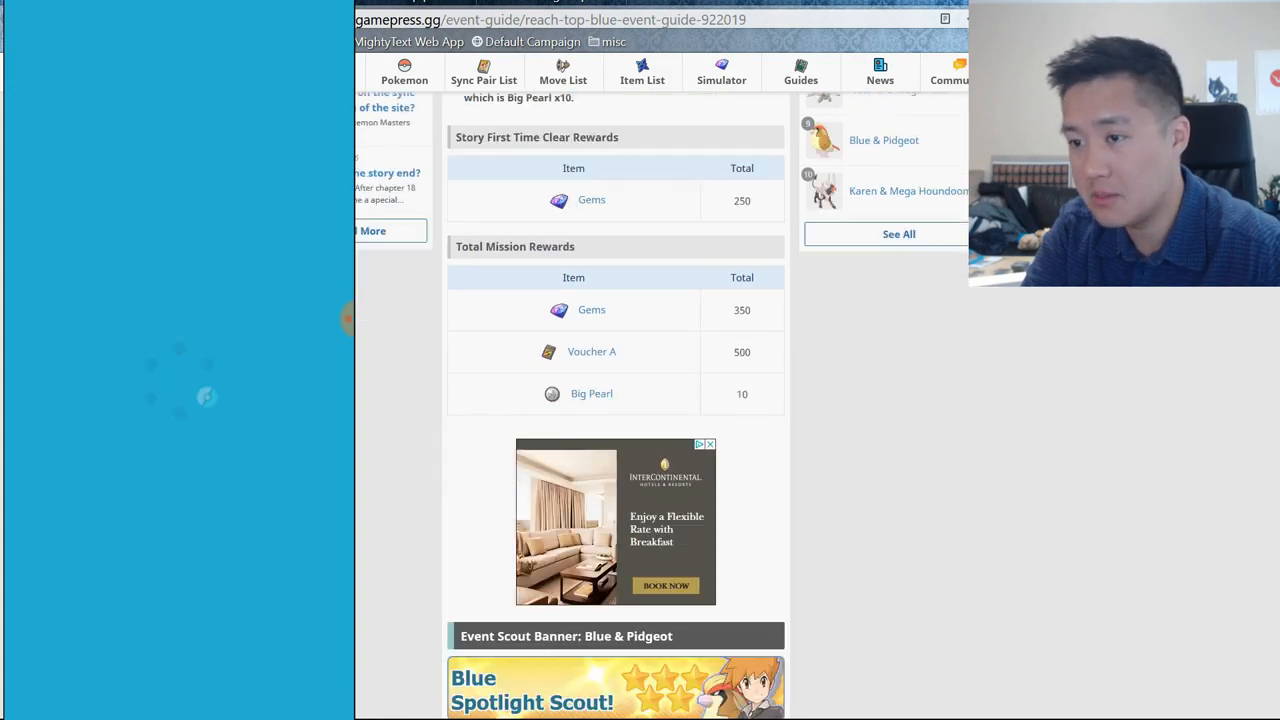
pyautogui.scroll(-3)
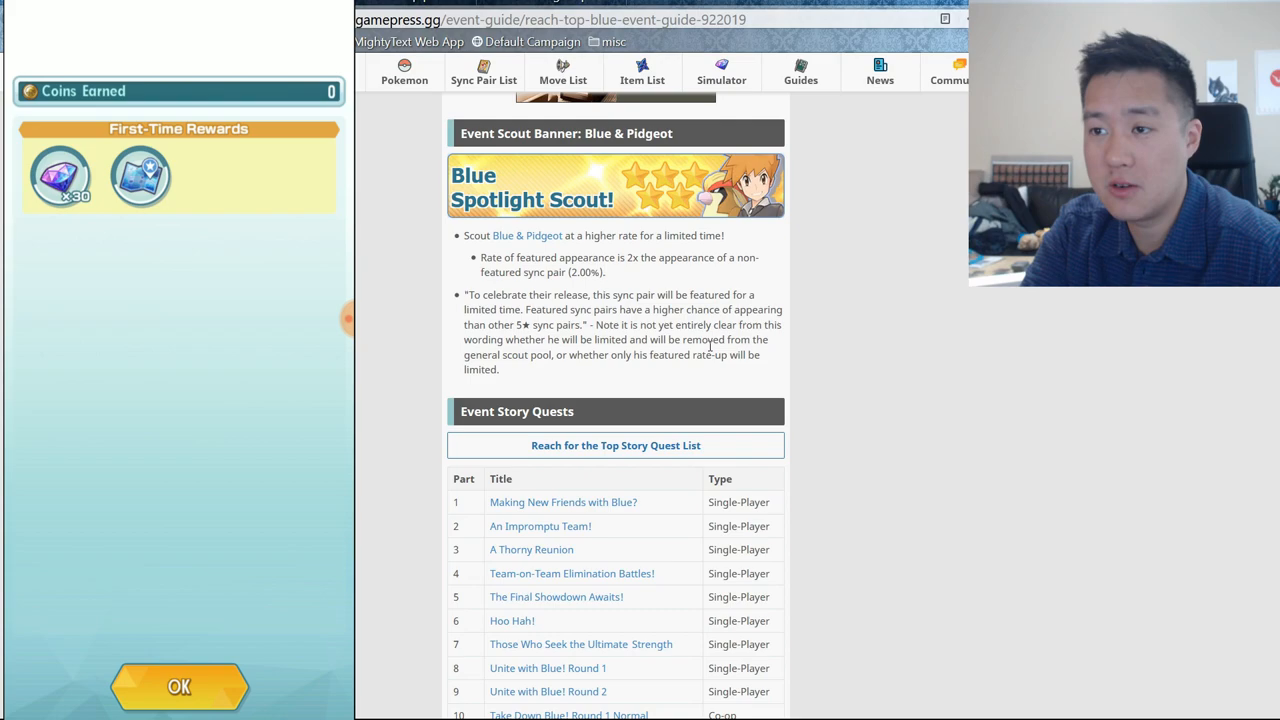
pyautogui.click(179, 687)
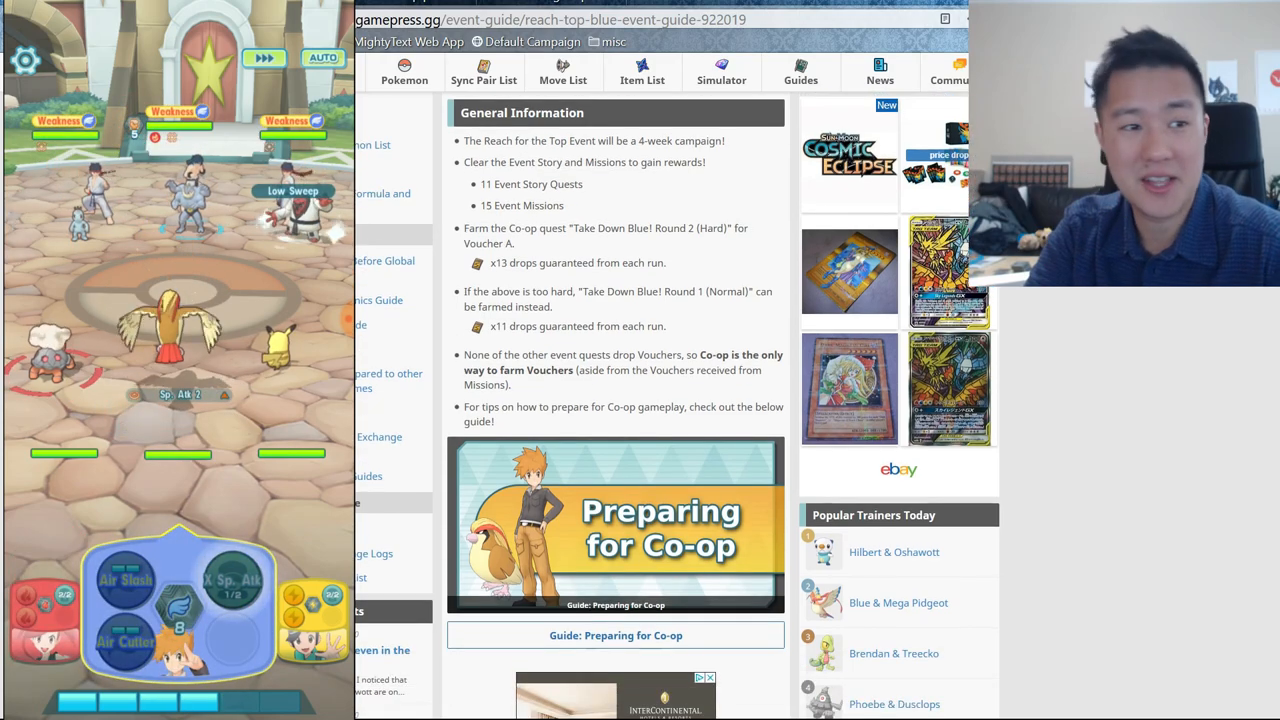
pyautogui.scroll(-3)
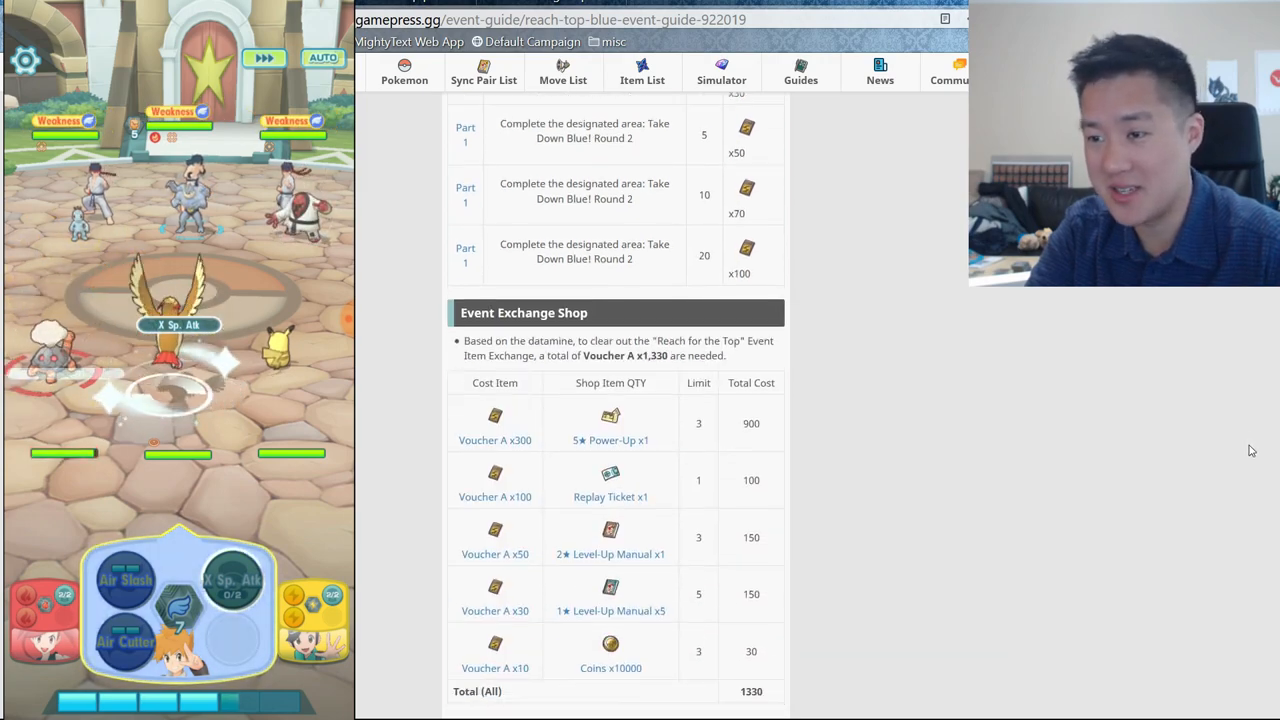
# Step: Scroll past the rewards to the Event Exchange Shop table with 5★ Power-Ups at 300 Voucher A
pyautogui.scroll(-3)
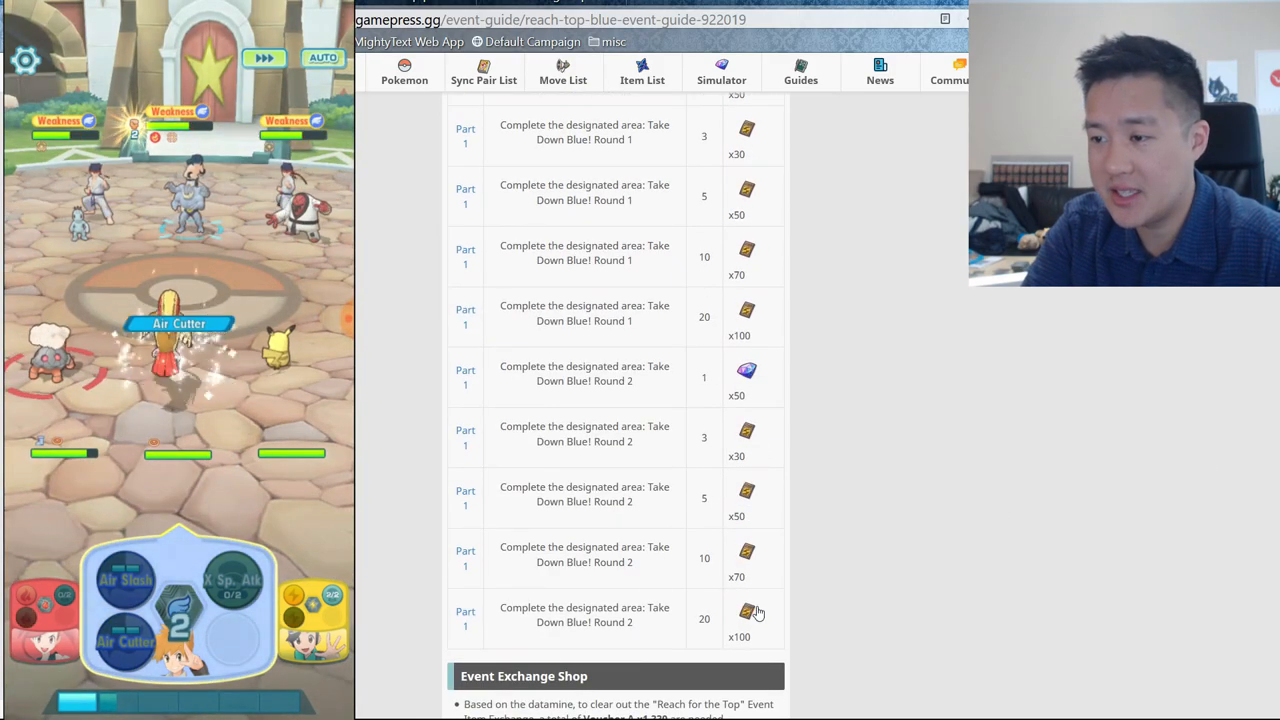
pyautogui.scroll(-3)
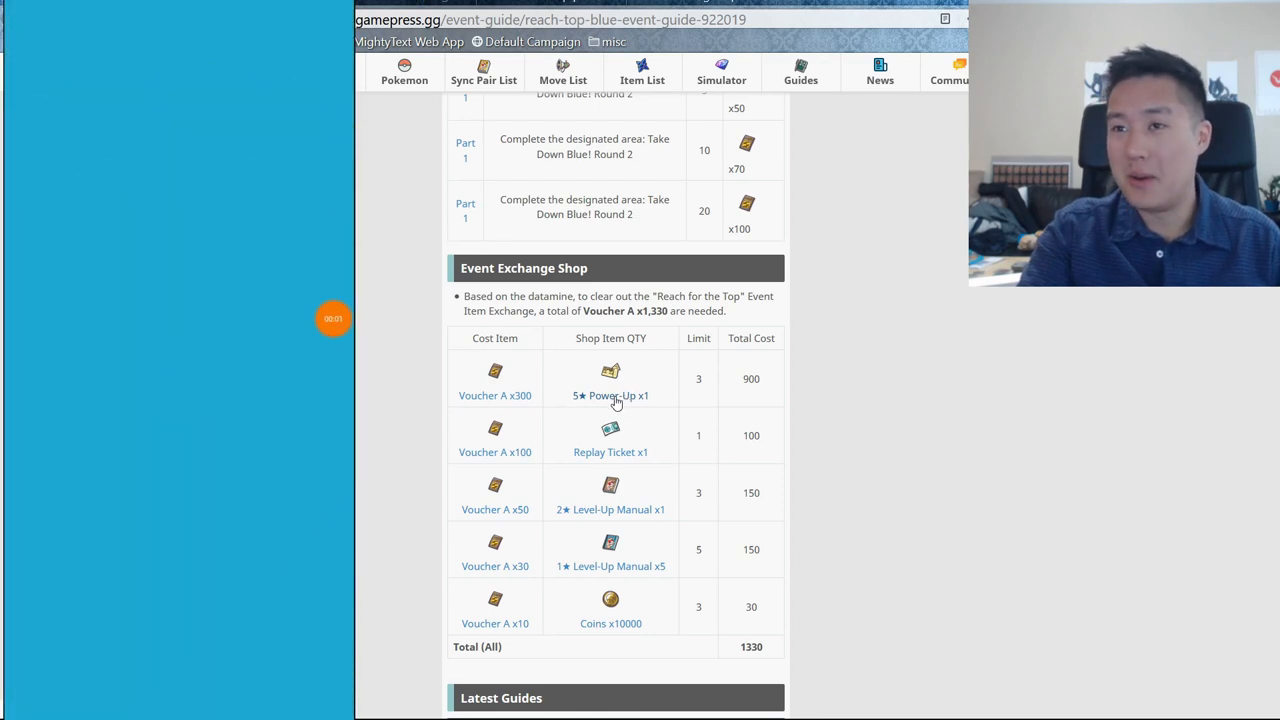
# Step: Go to the 5★ Power-Up item page and select its How to Obtain note
pyautogui.click(610, 395)
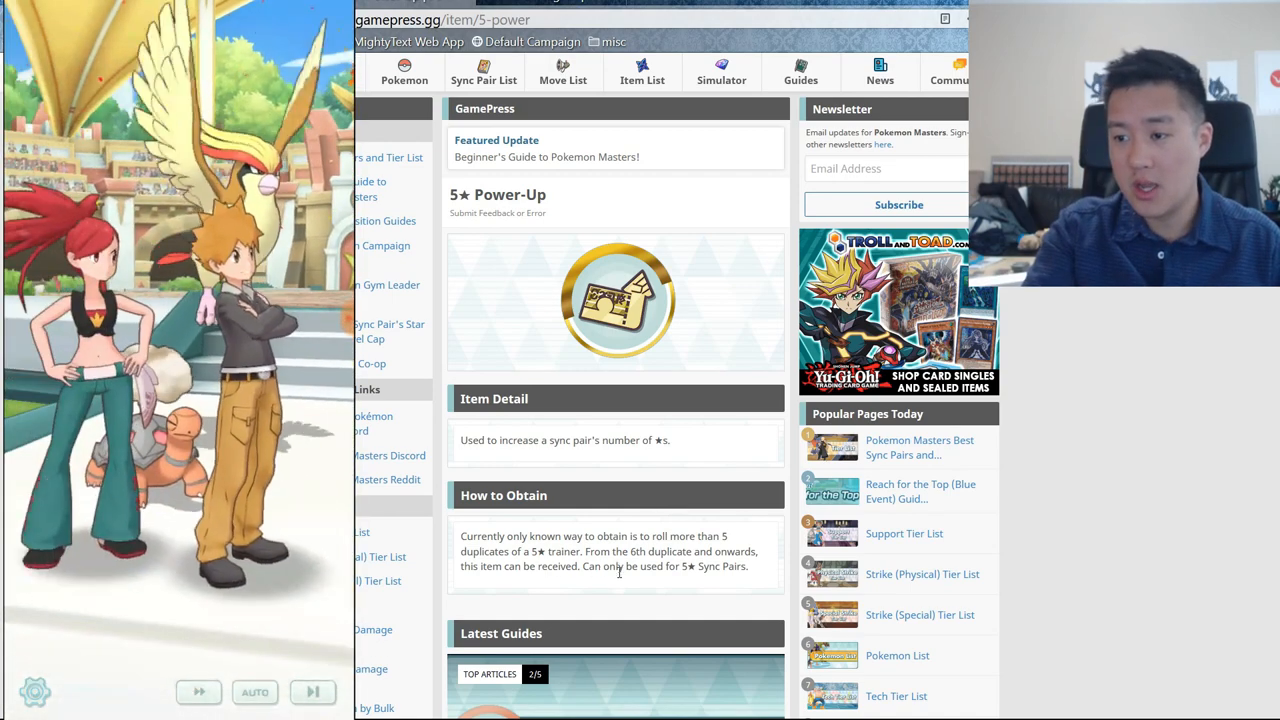
pyautogui.tripleClick(600, 551)
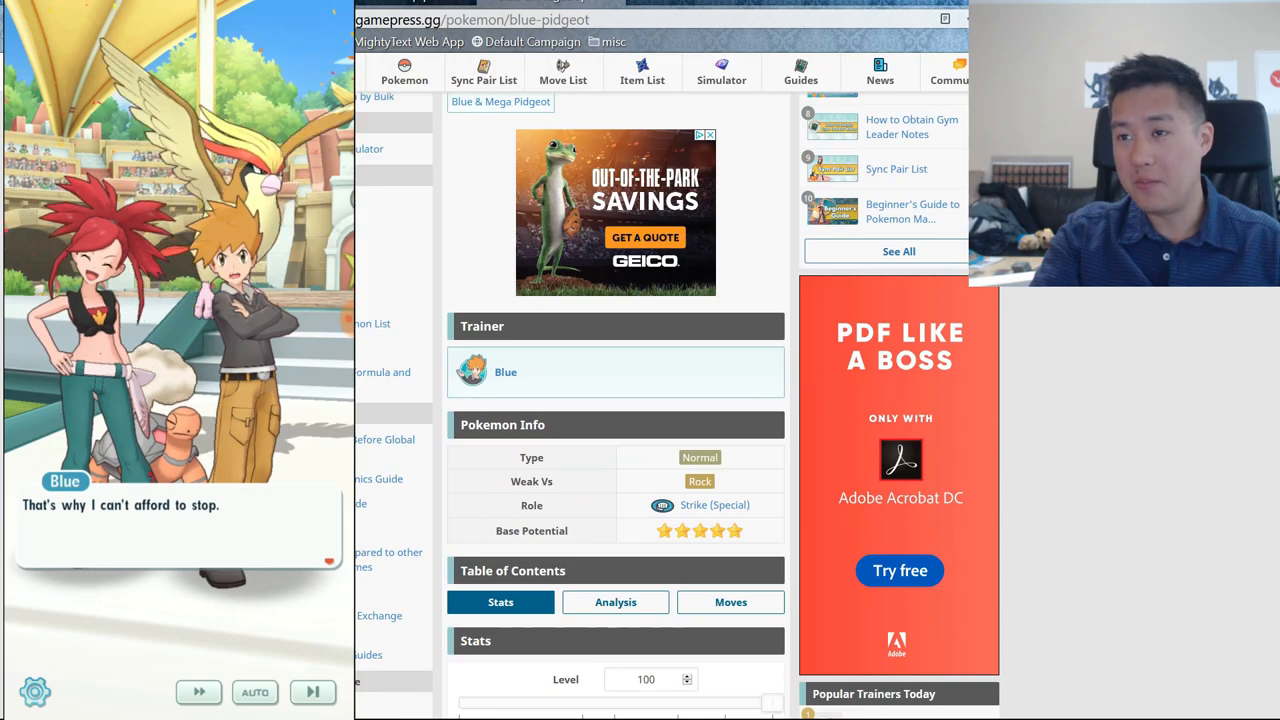
# Step: Scroll Blue & Pidgeot's page to the level-100 stat bars and growth chart, Sp. Atk 336
pyautogui.scroll(-3)
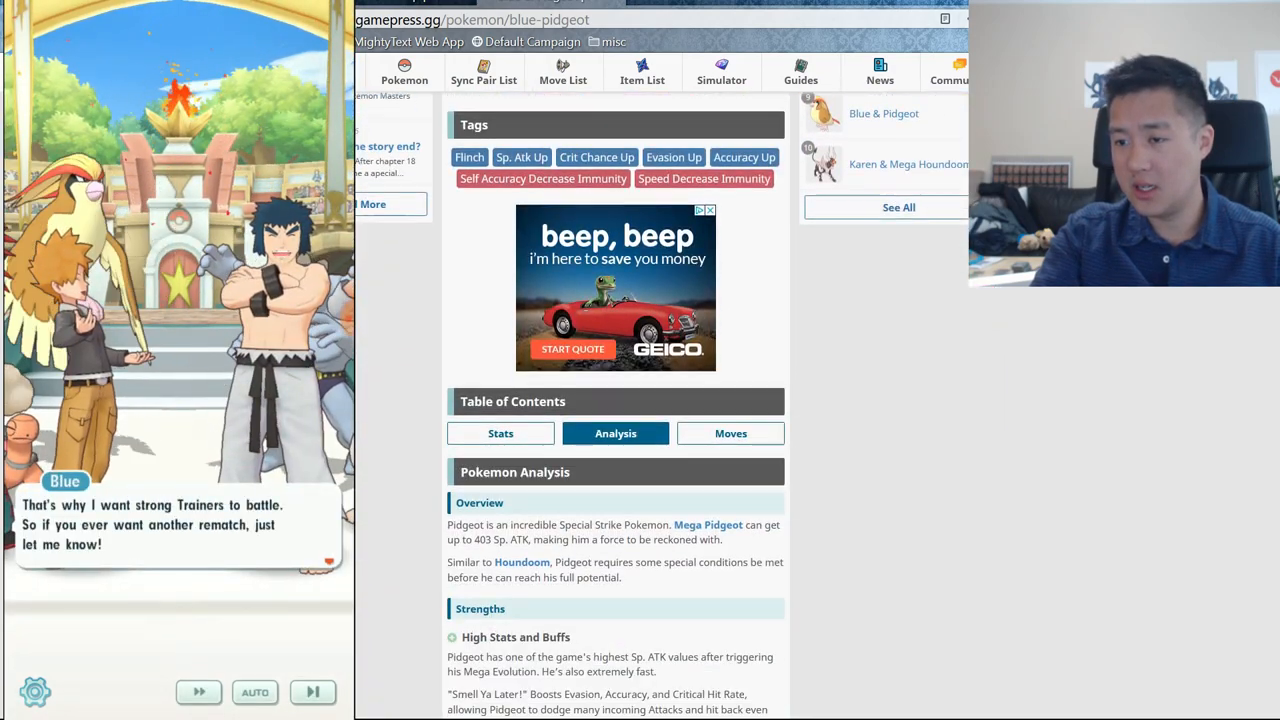
pyautogui.scroll(-3)
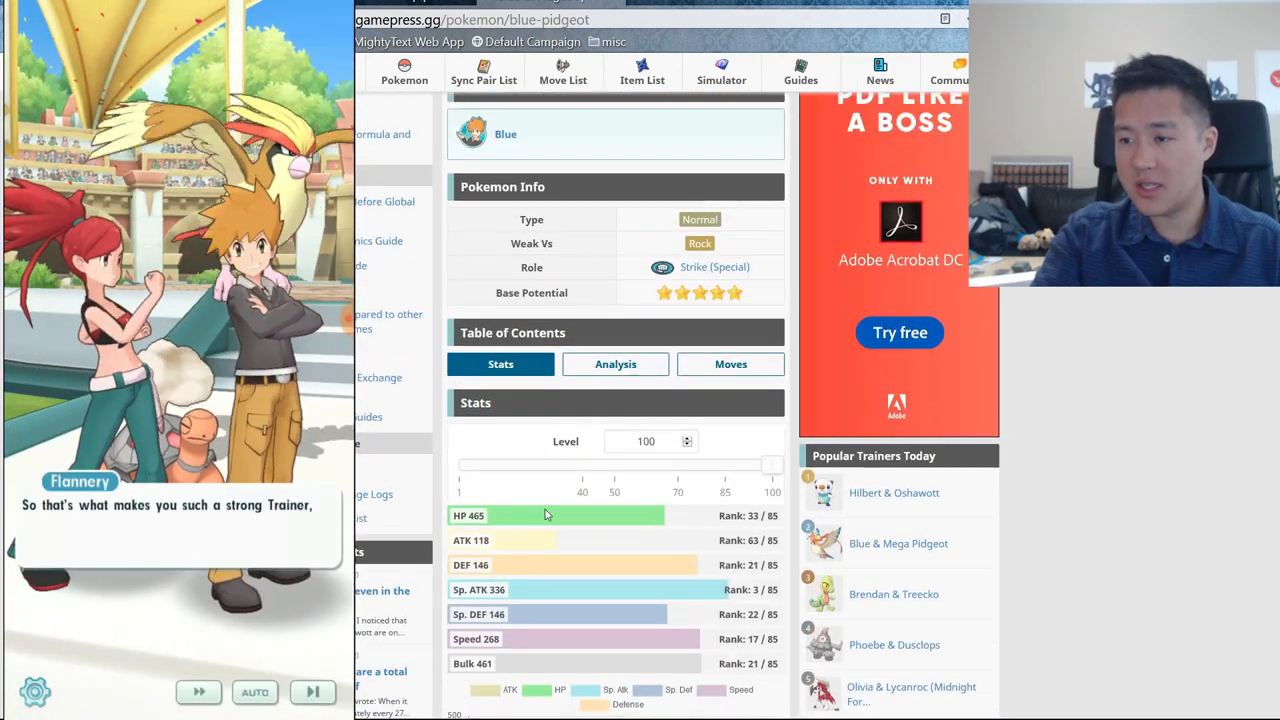
pyautogui.scroll(-3)
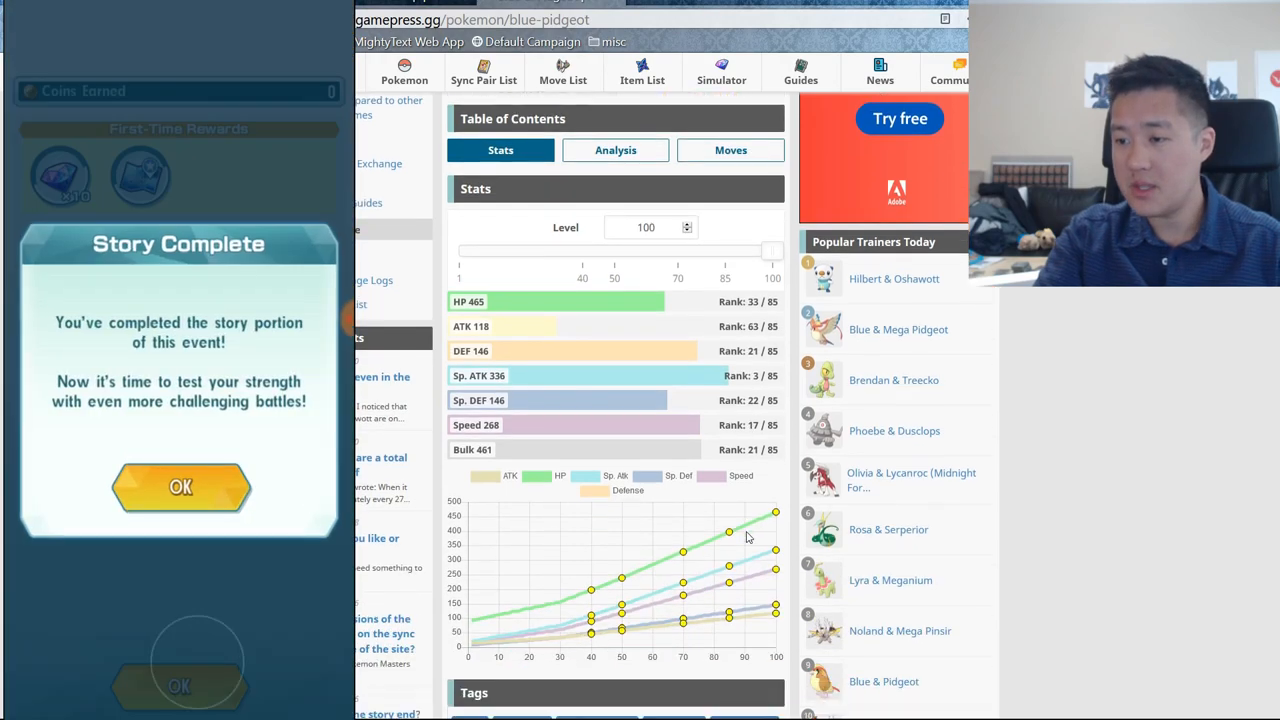
pyautogui.scroll(-3)
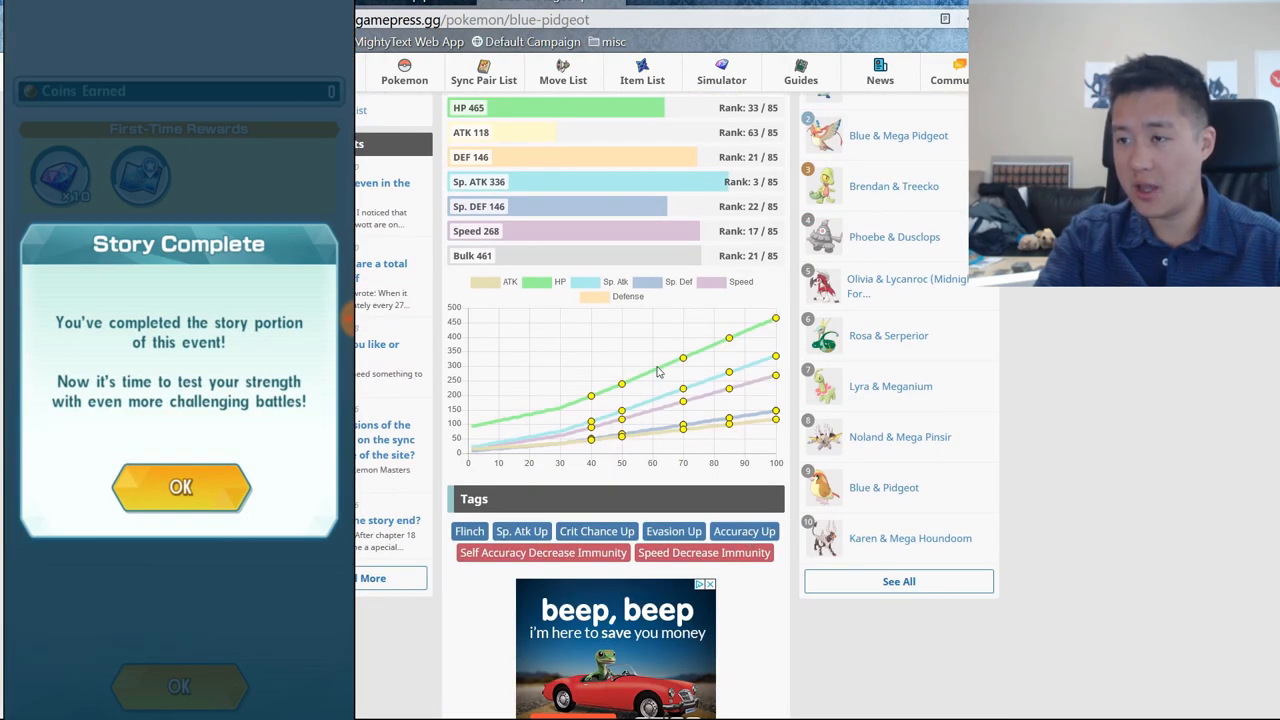
# Step: Jump to Pidgeot's Analysis, select the Accuracy and Speed paragraph, and read through to the Moves list
pyautogui.click(615, 127)
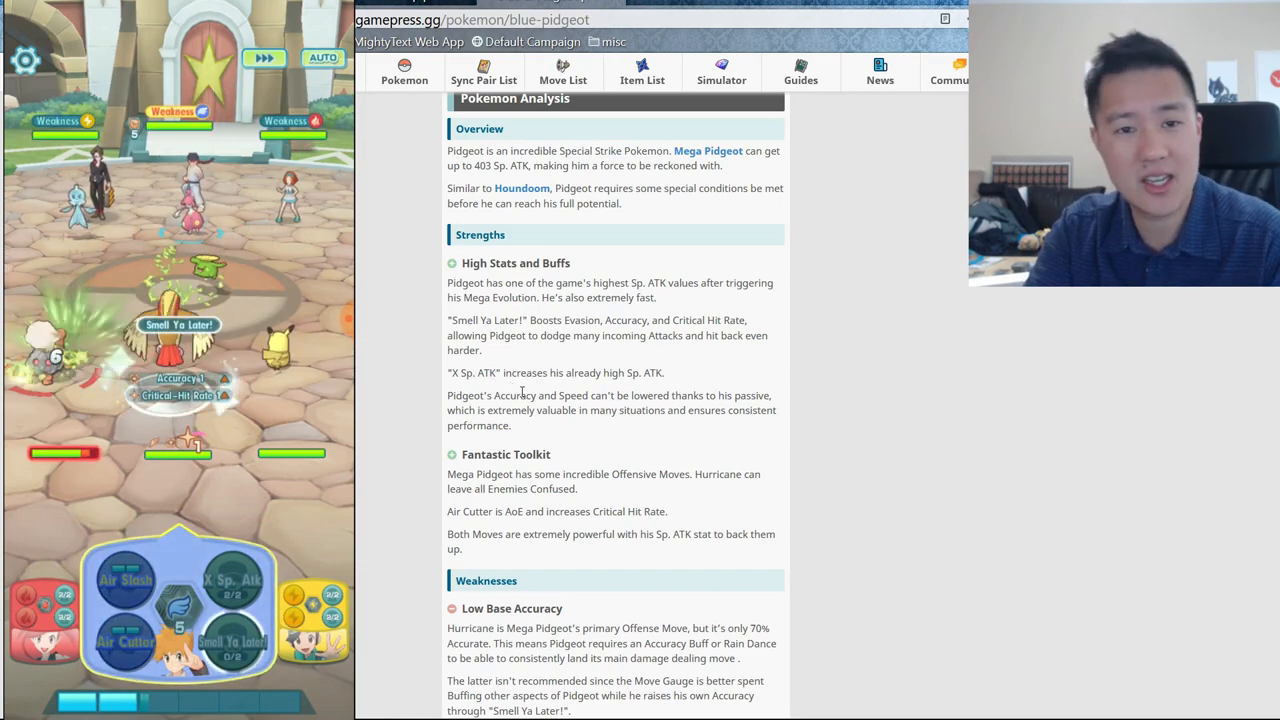
pyautogui.tripleClick(555, 372)
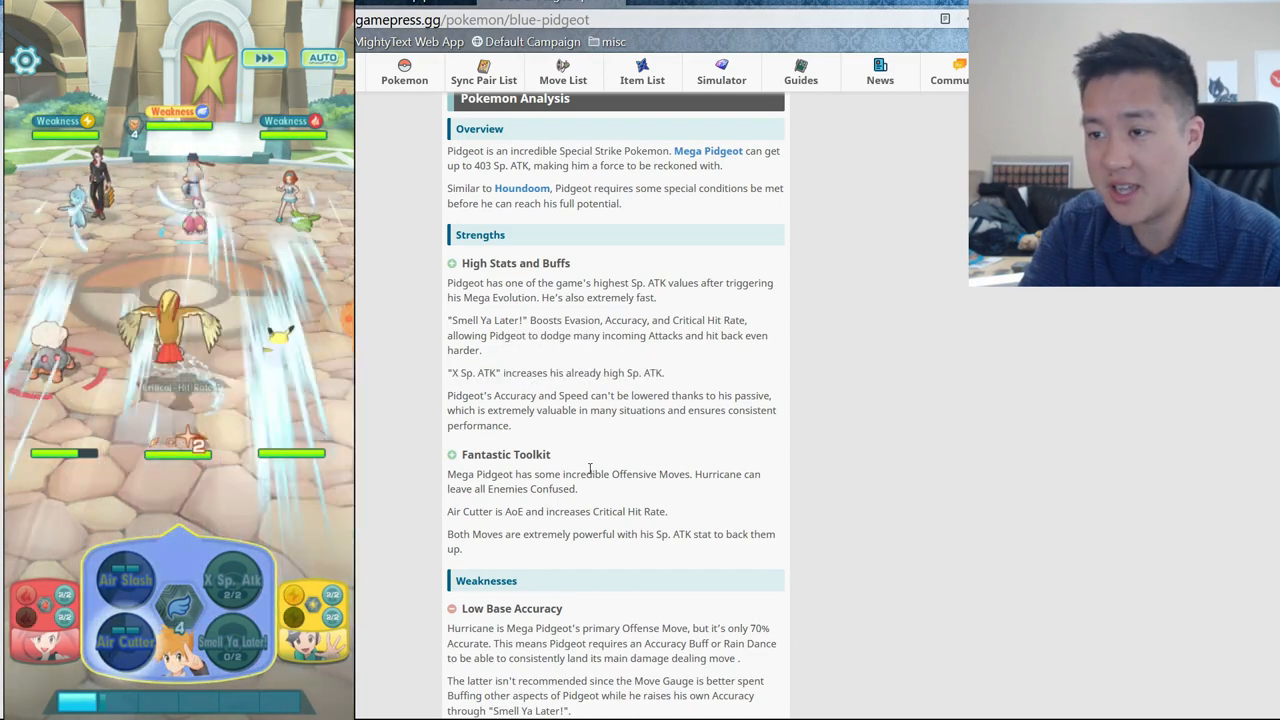
pyautogui.scroll(-3)
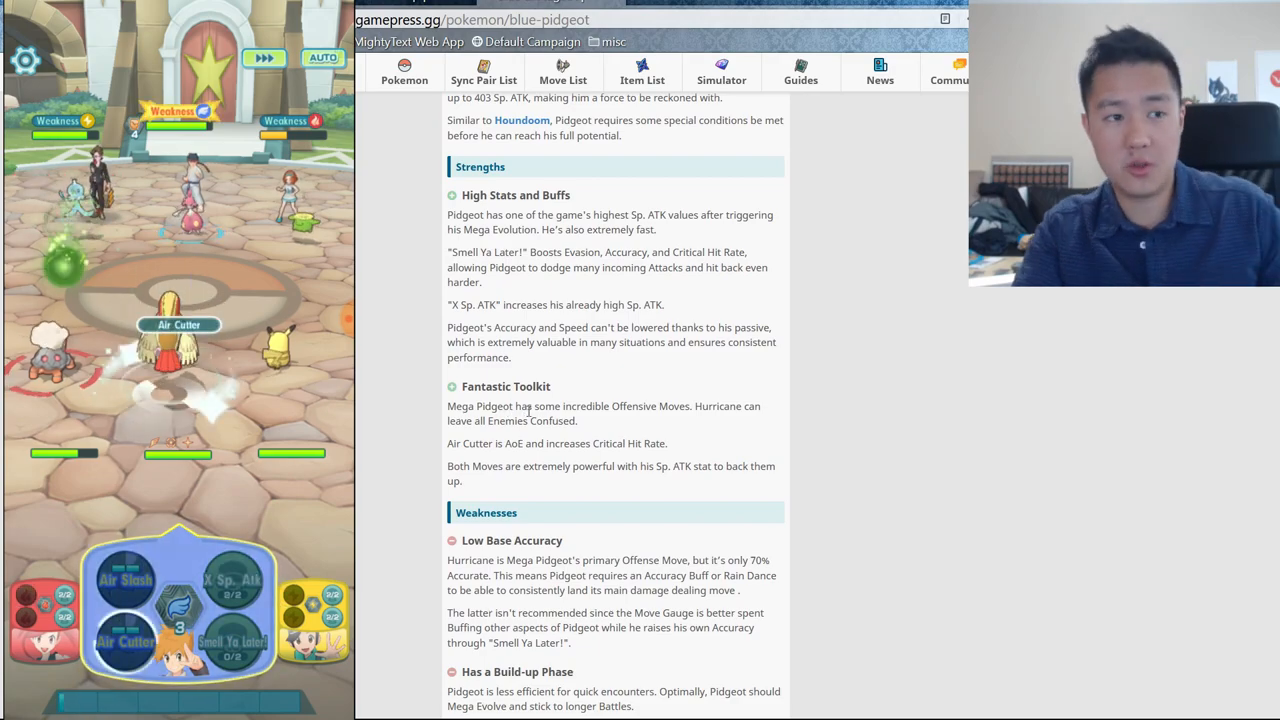
pyautogui.scroll(-3)
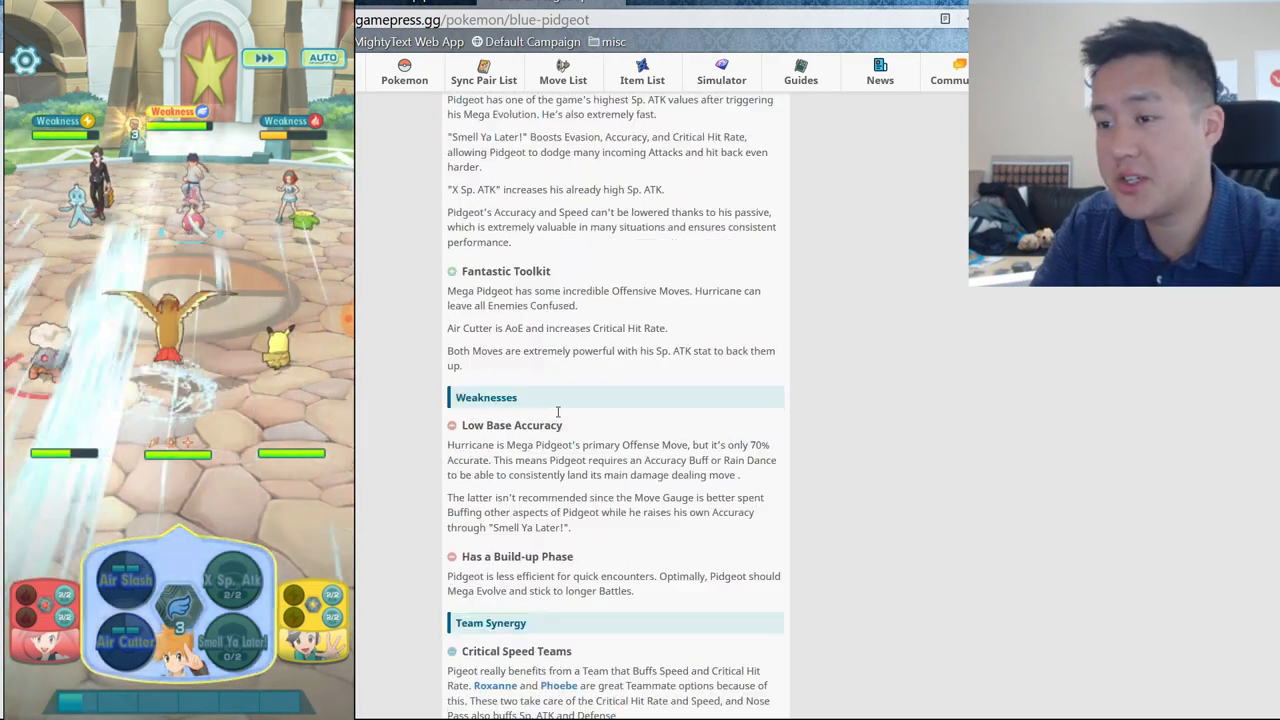
pyautogui.scroll(-3)
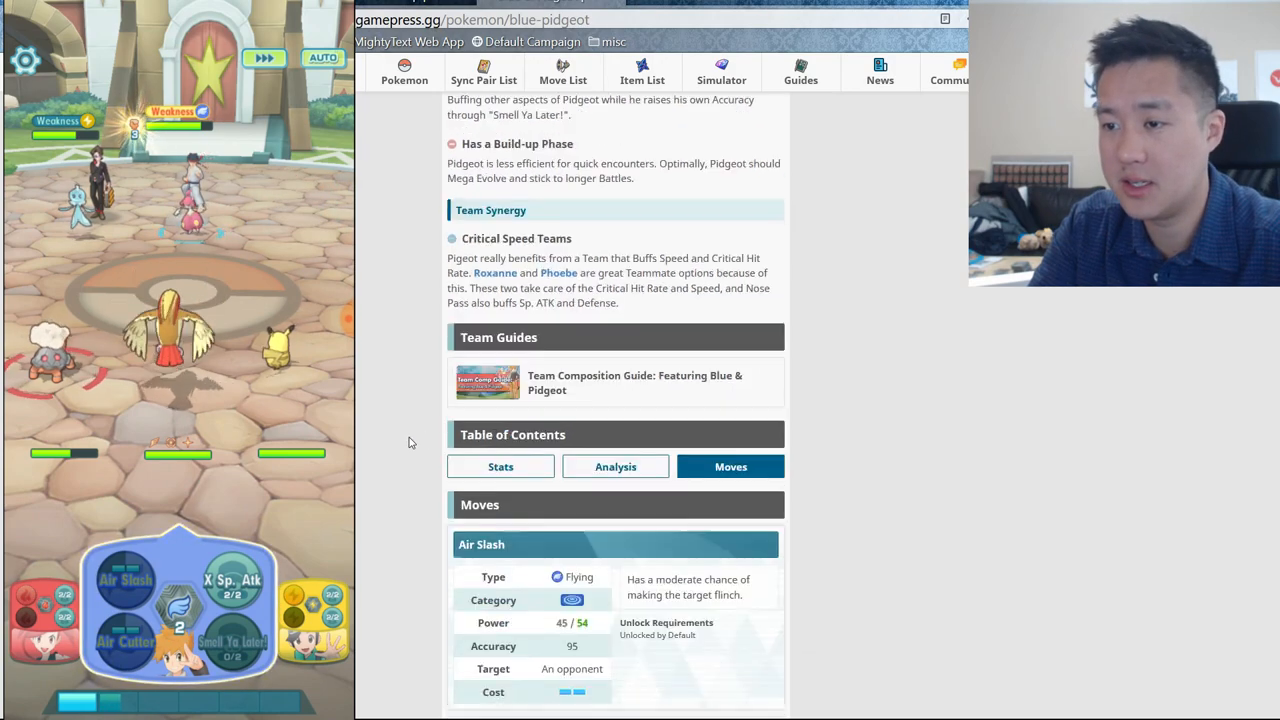
# Step: Scroll through the move cards, Mega-evolving sync move and Acuity passive, then return to X Sp. Atk and Air Cutter
pyautogui.scroll(-3)
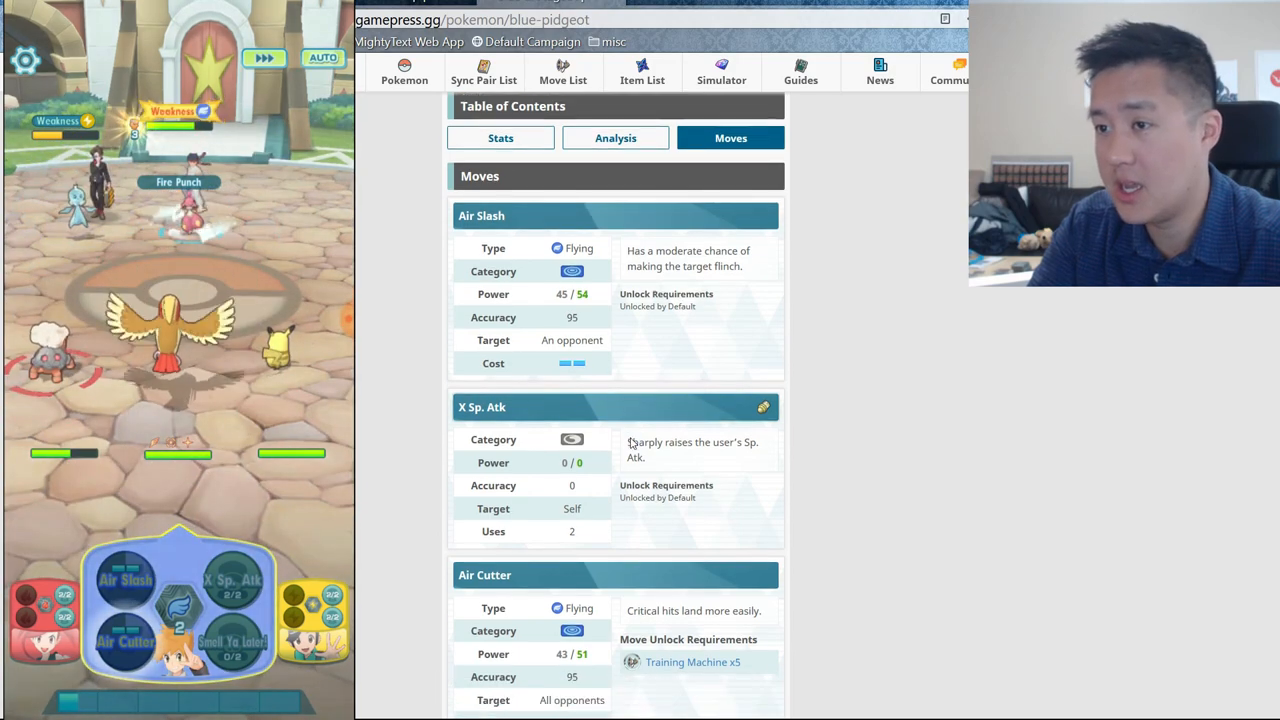
pyautogui.scroll(-3)
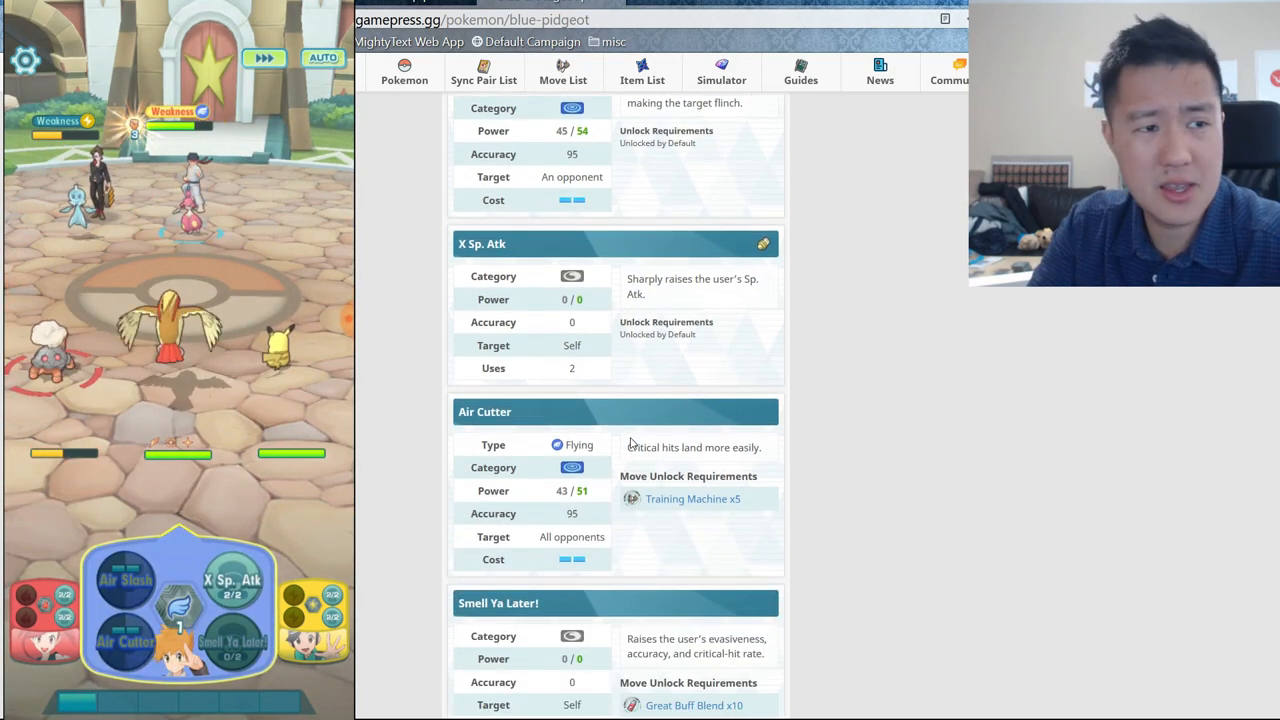
pyautogui.scroll(-3)
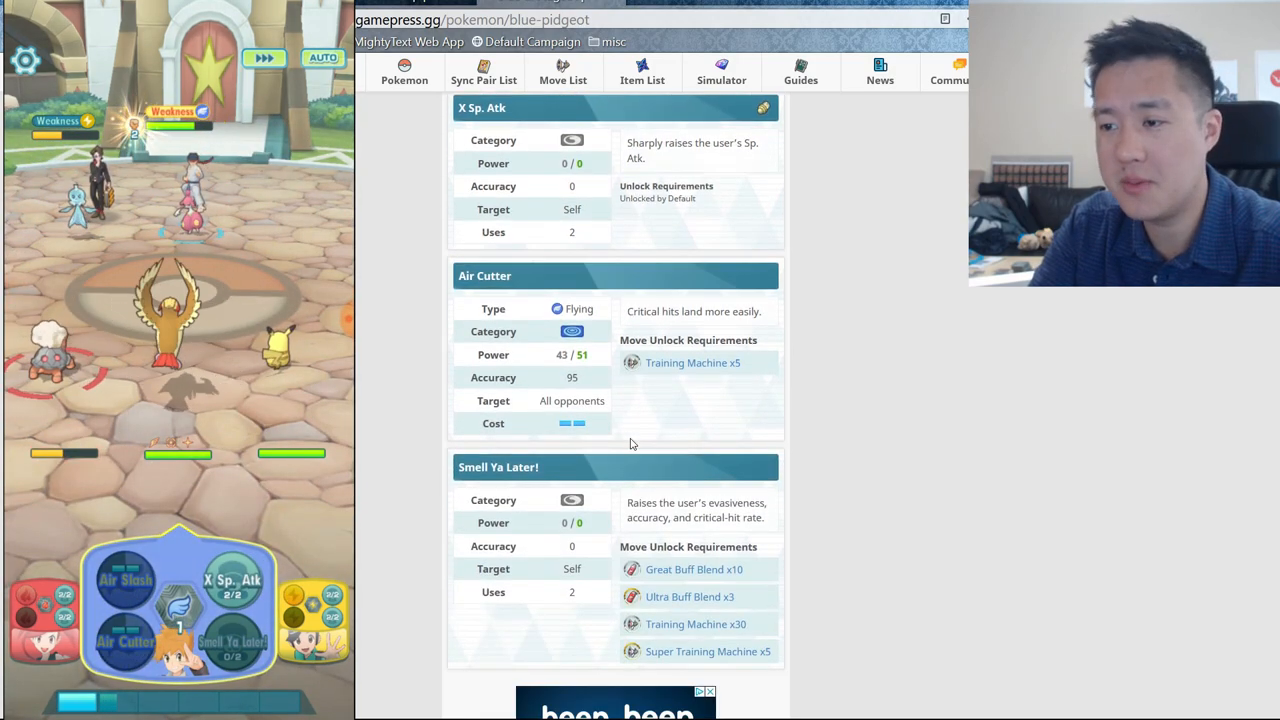
pyautogui.scroll(-3)
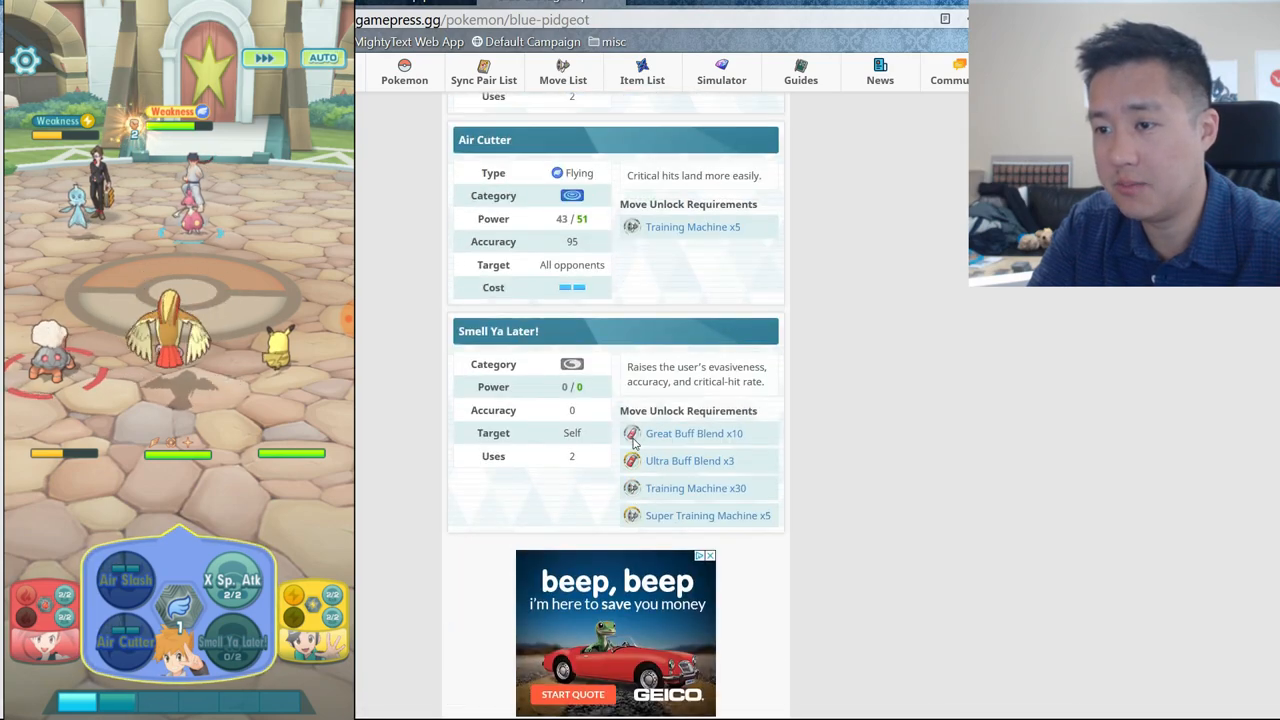
pyautogui.scroll(-3)
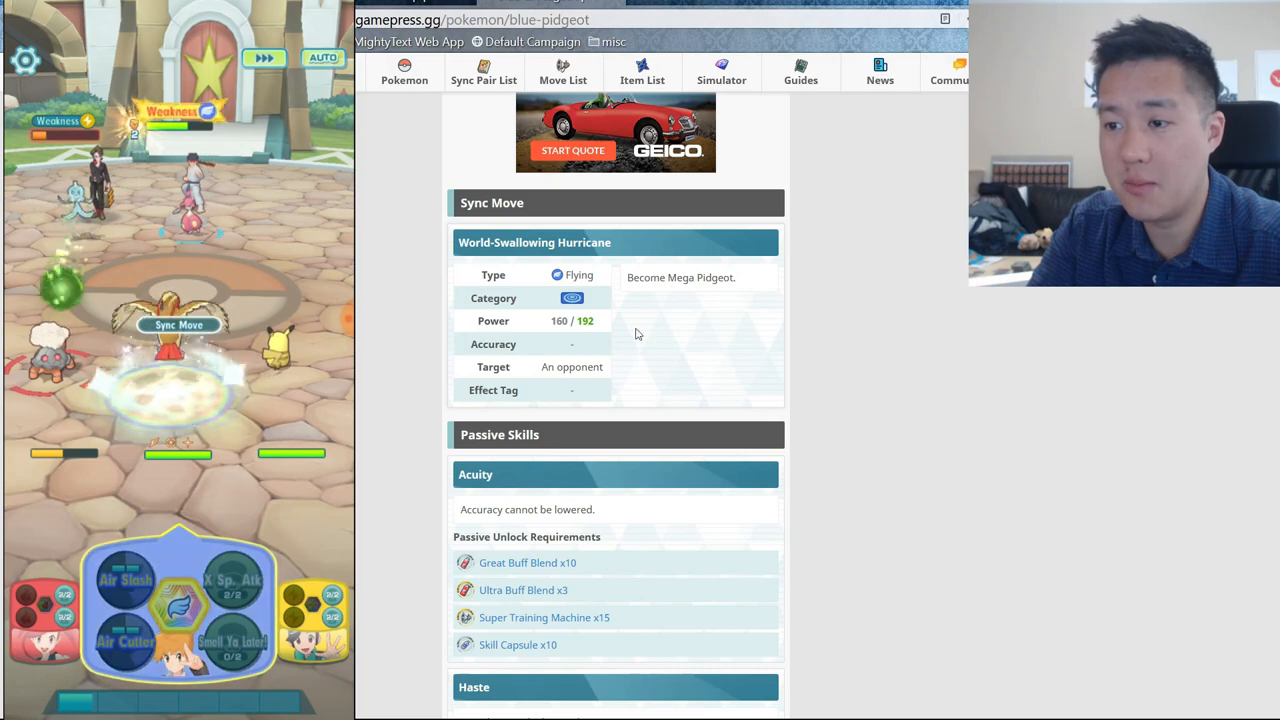
pyautogui.scroll(-3)
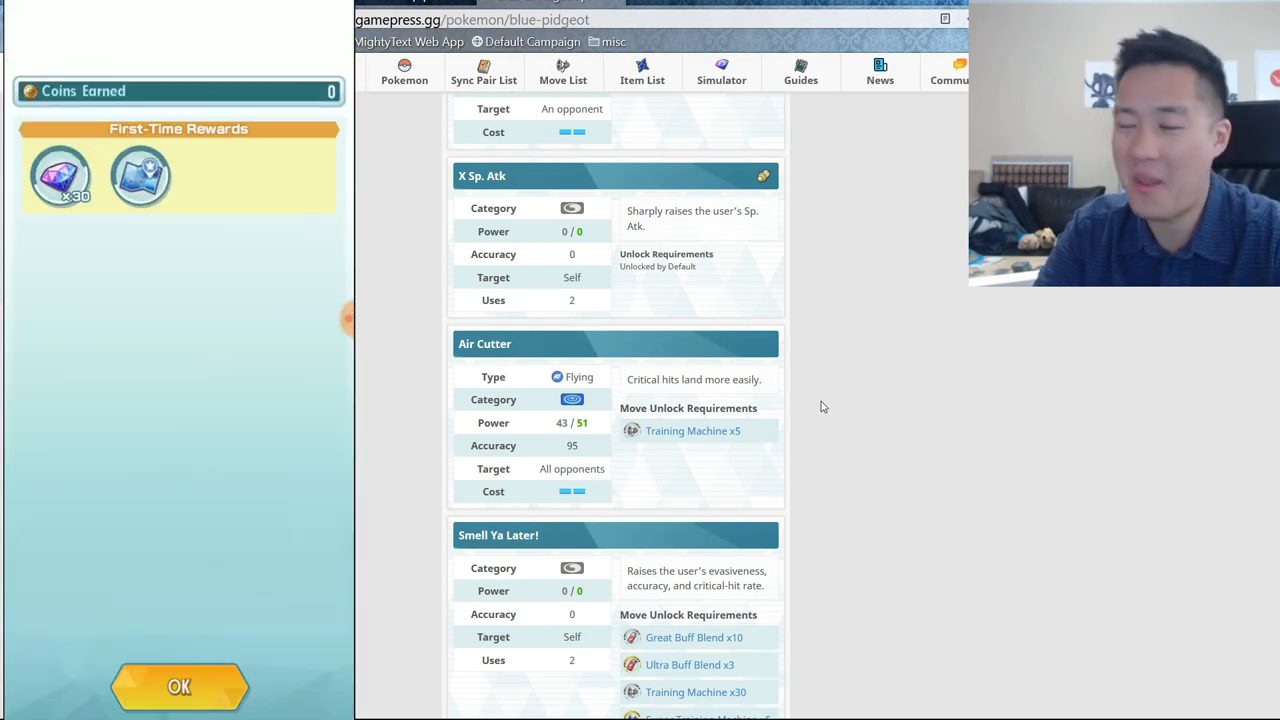
pyautogui.click(179, 686)
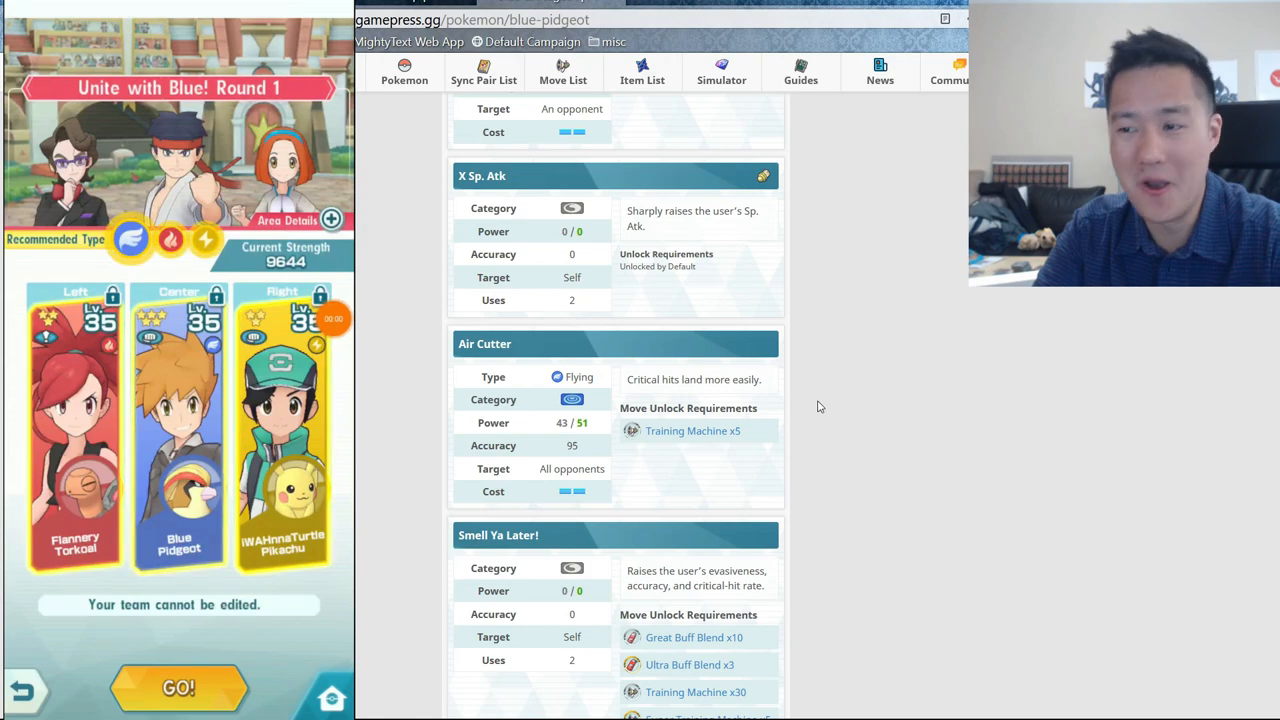